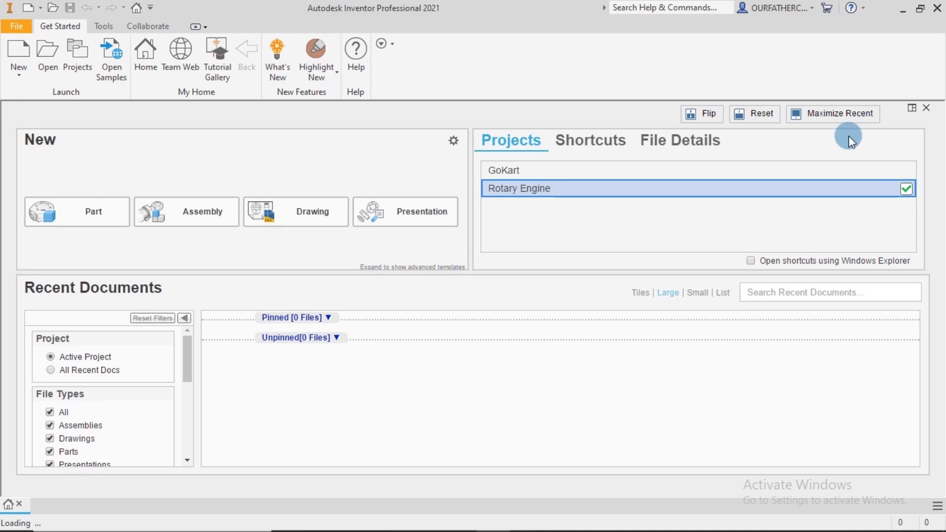
mouse_move(892, 192)
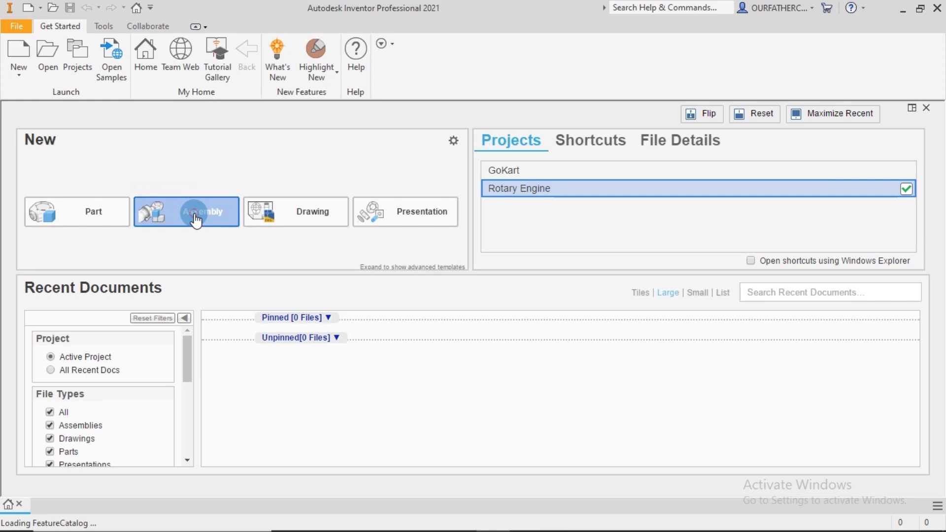
Create a new empty assembly (Assembly1) from the Get Started home screen
left_click(186, 212)
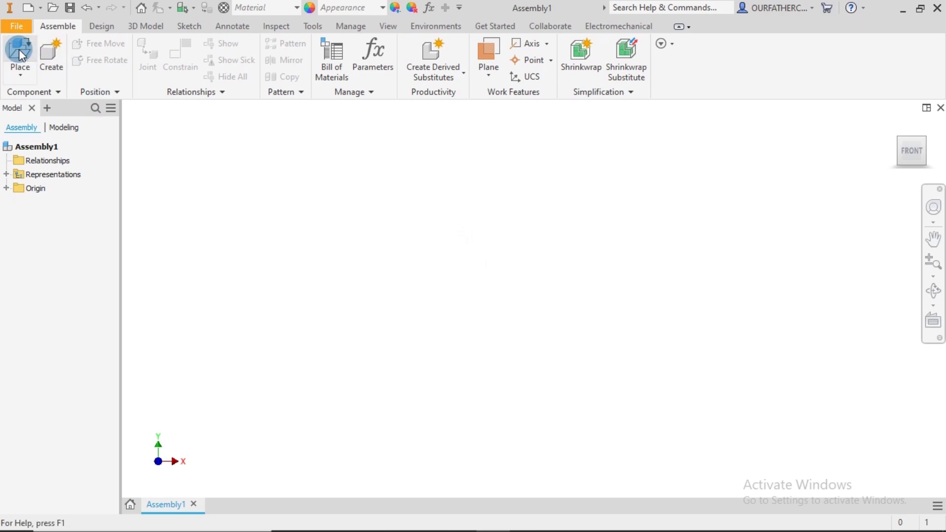
Choose Rocker Arm.ipt and Rocker Arm Linkage.ipt from the Rotary Engine folder for placement
left_click(20, 55)
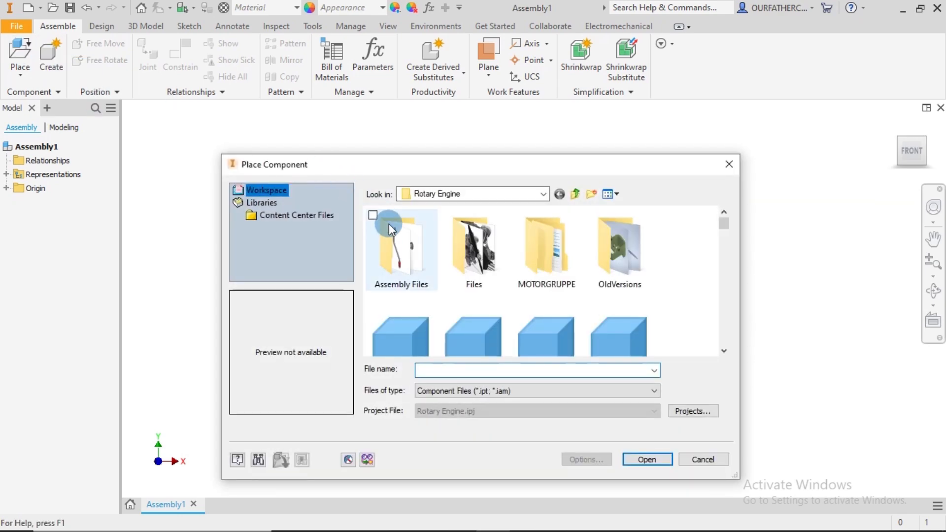
scroll("down", 3)
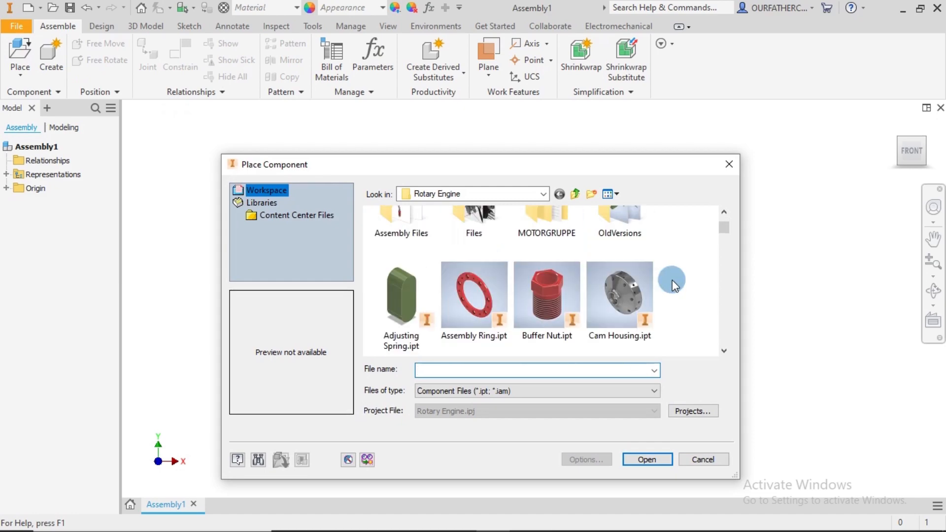
scroll("down", 3)
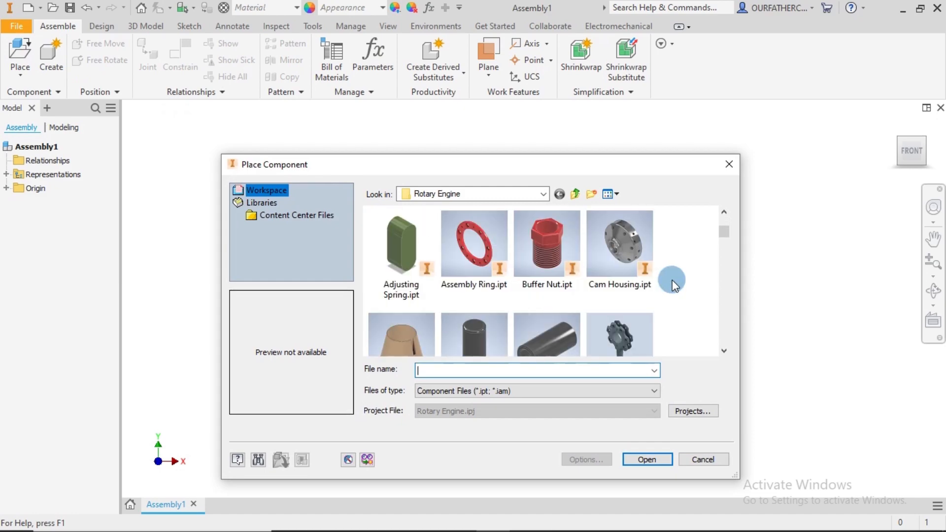
scroll("down", 3)
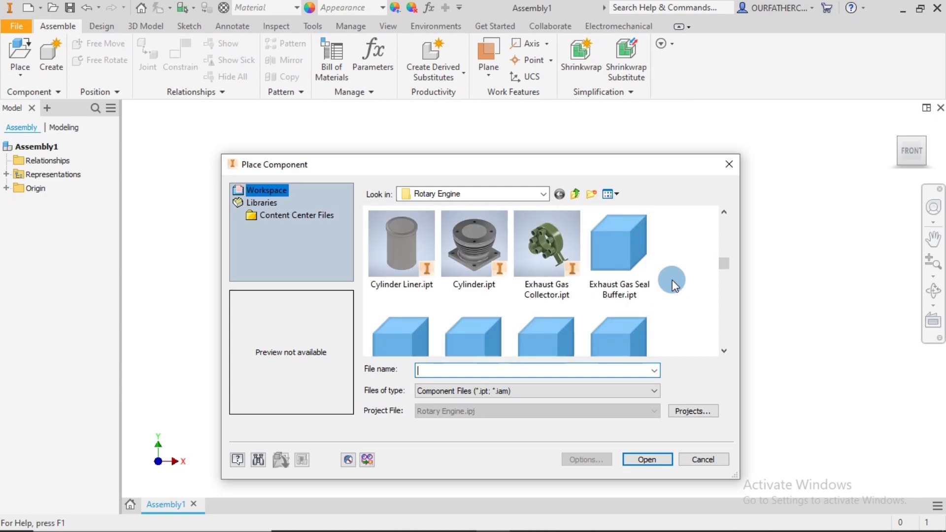
scroll("down", 3)
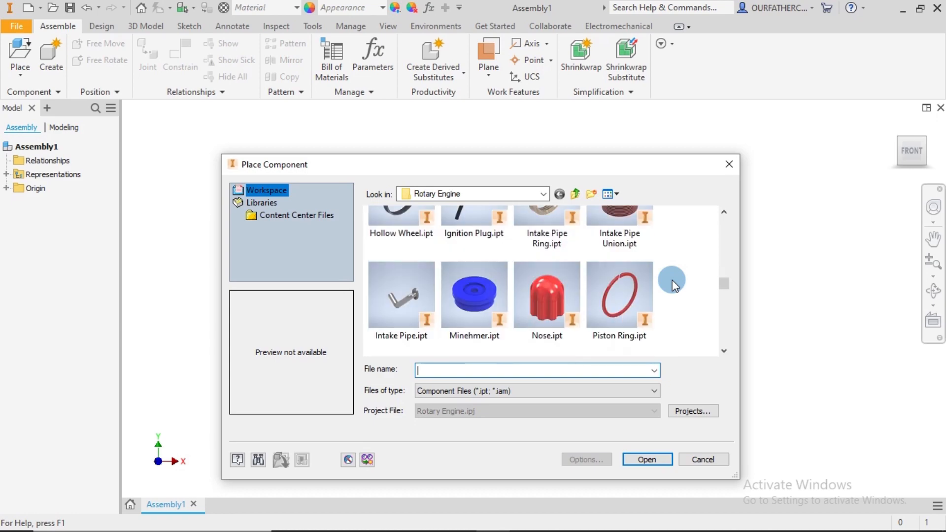
scroll("down", 3)
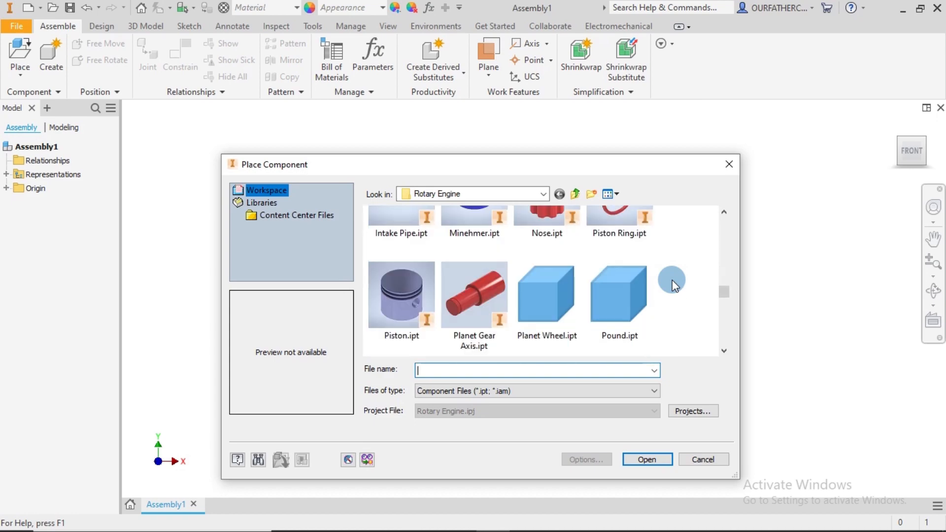
scroll("down", 3)
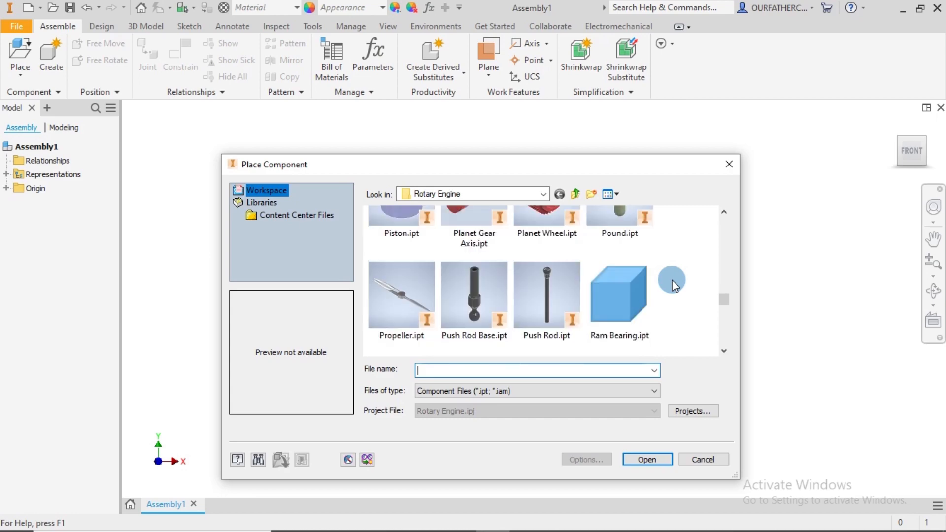
scroll("down", 3)
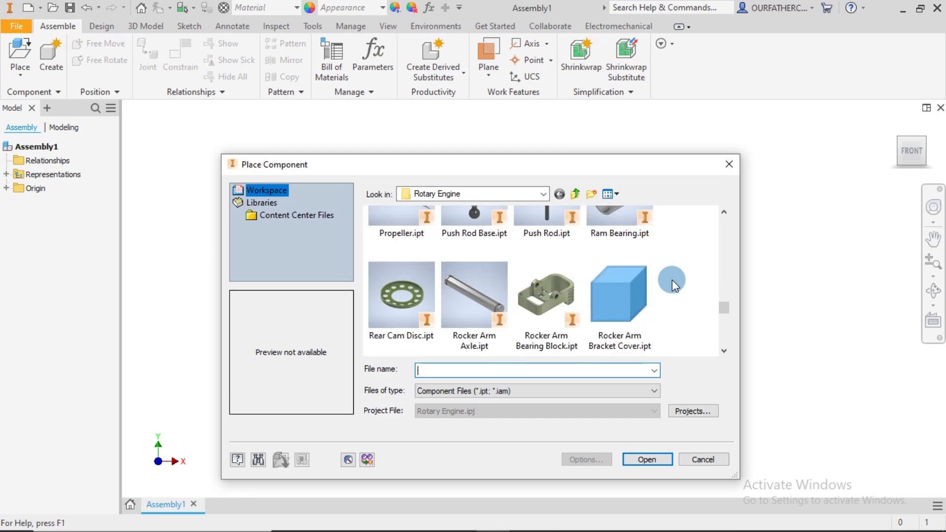
scroll("down", 3)
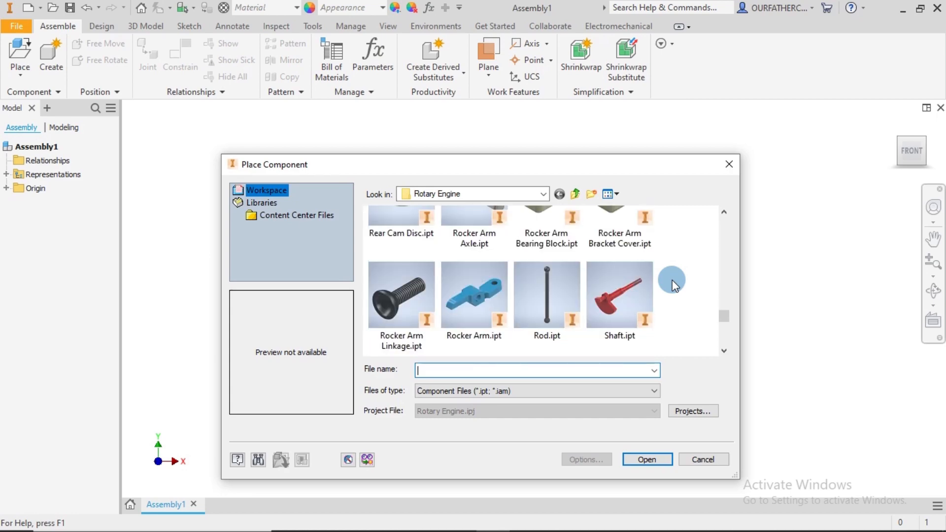
mouse_move(402, 296)
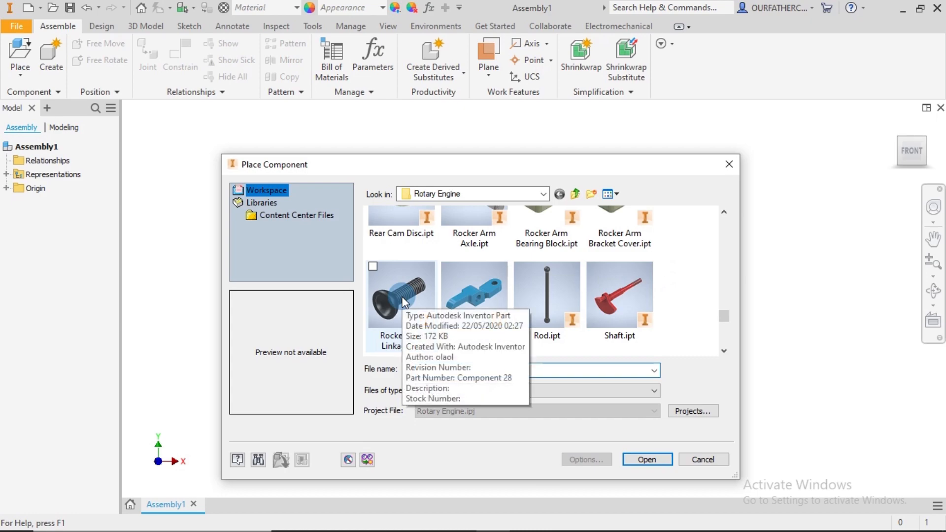
left_click(474, 295)
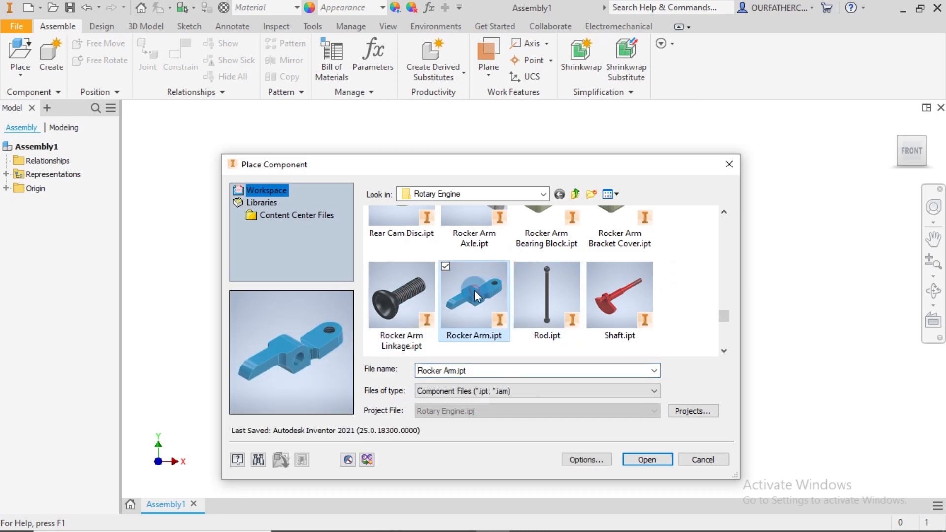
mouse_move(474, 293)
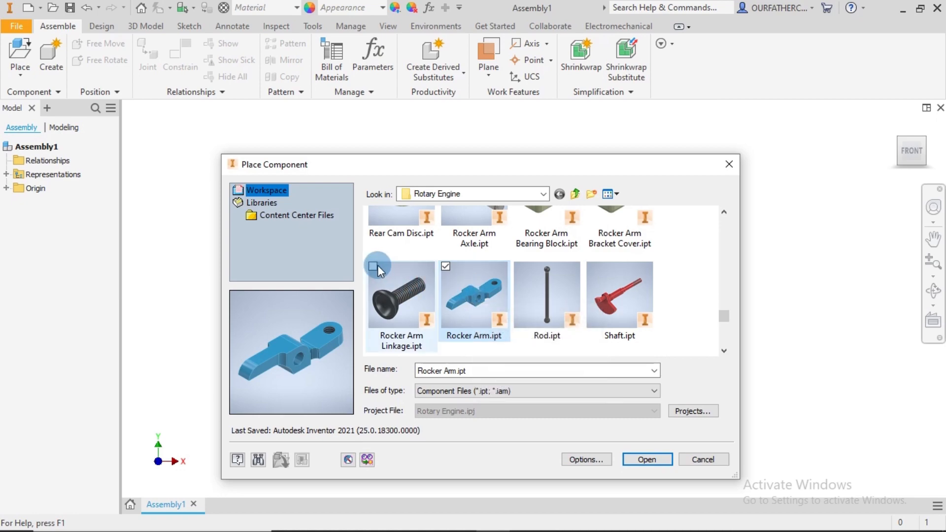
left_click(374, 265)
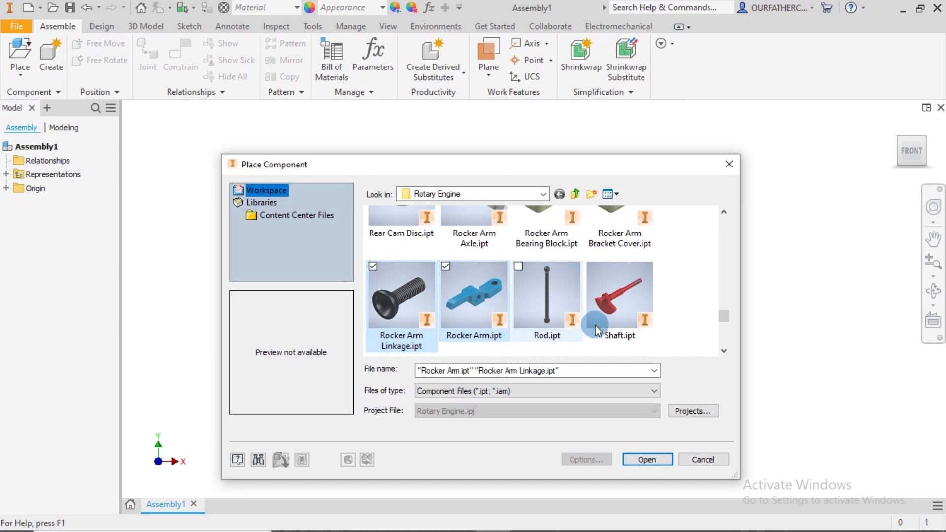
left_click(647, 459)
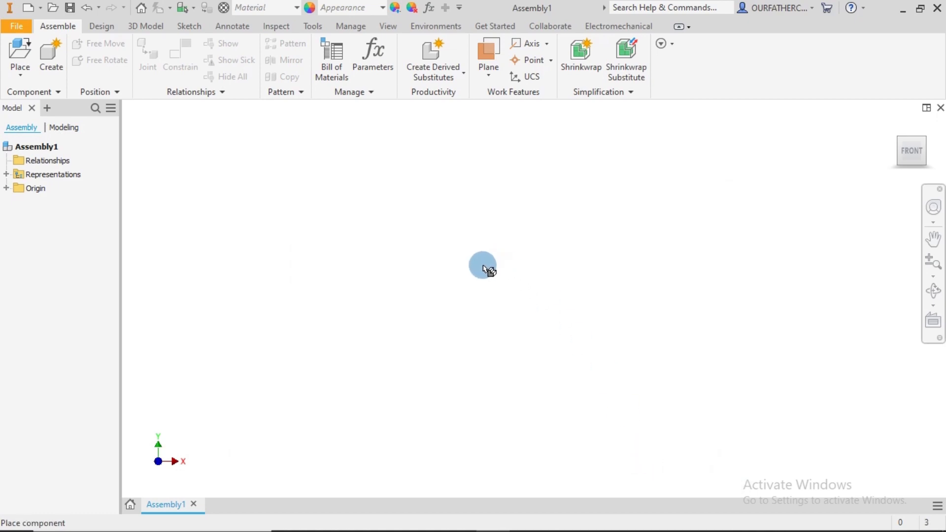
Place both parts in the canvas and set the visual style to Shaded with Edges
left_click(483, 270)
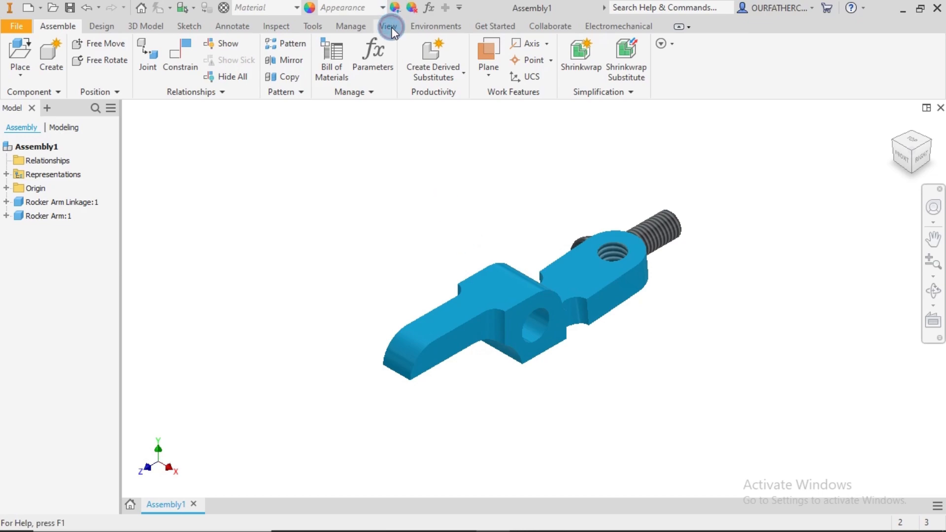
left_click(388, 26)
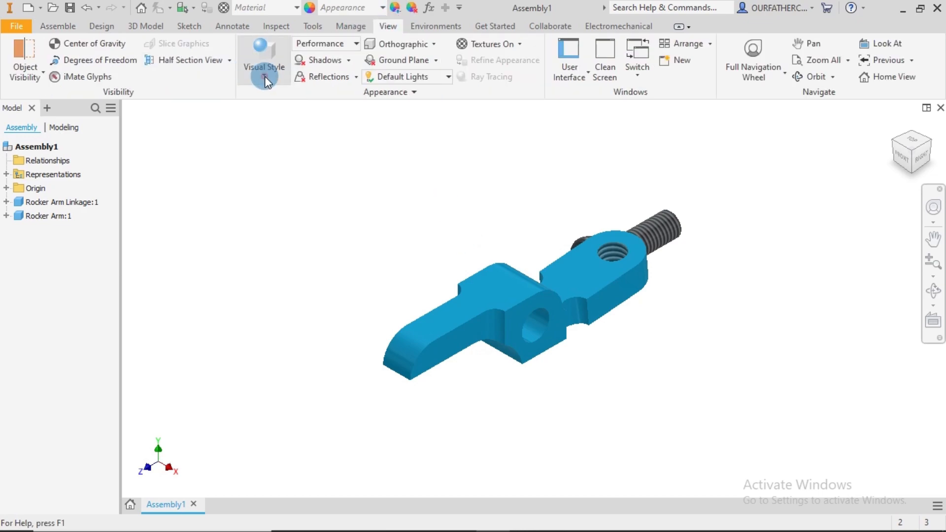
left_click(264, 60)
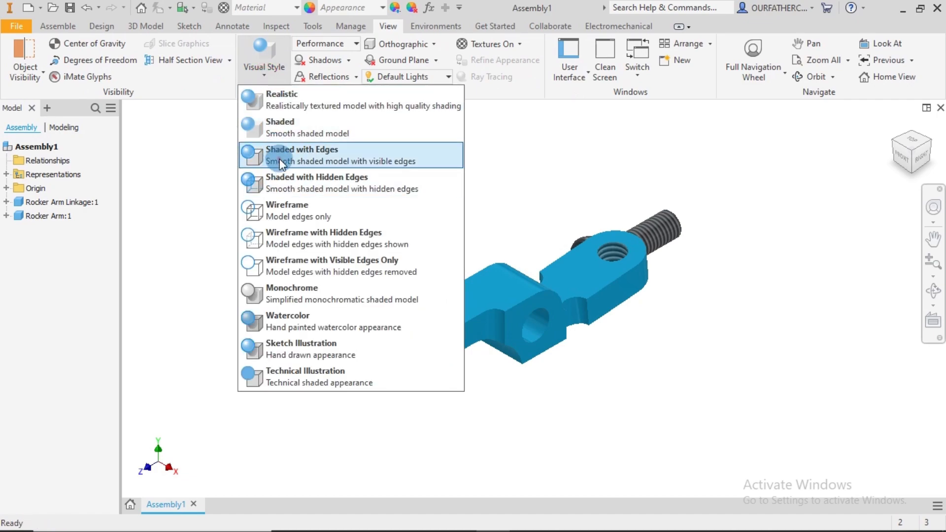
left_click(302, 154)
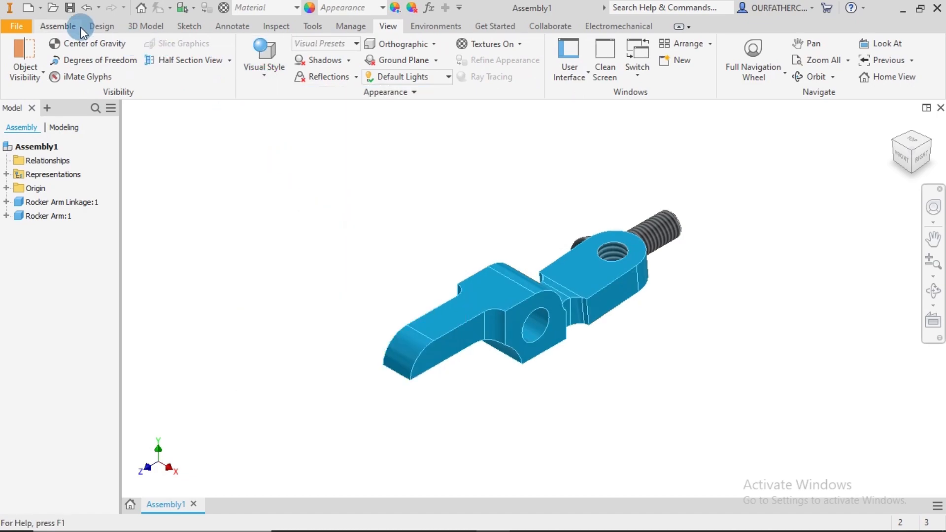
left_click(57, 25)
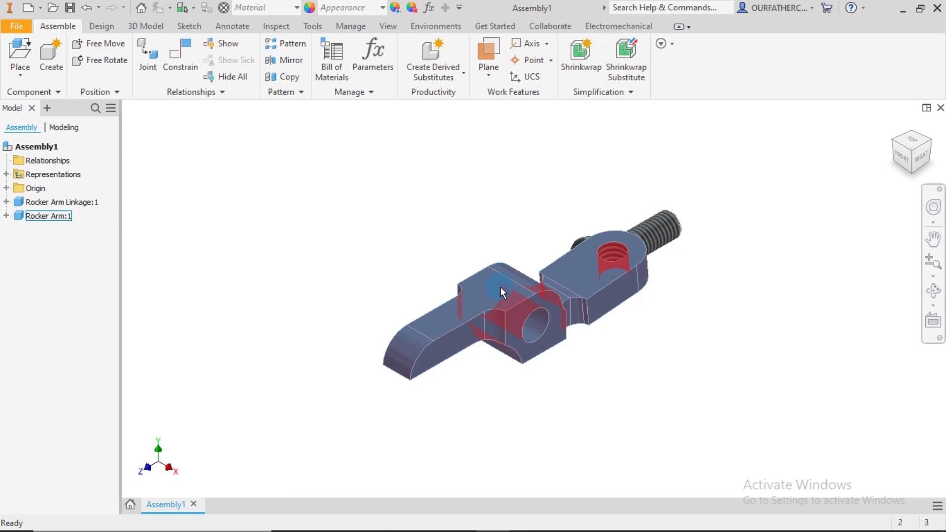
Drag the Rocker Arm Linkage screw away from the rocker arm so they no longer overlap
left_click(48, 216)
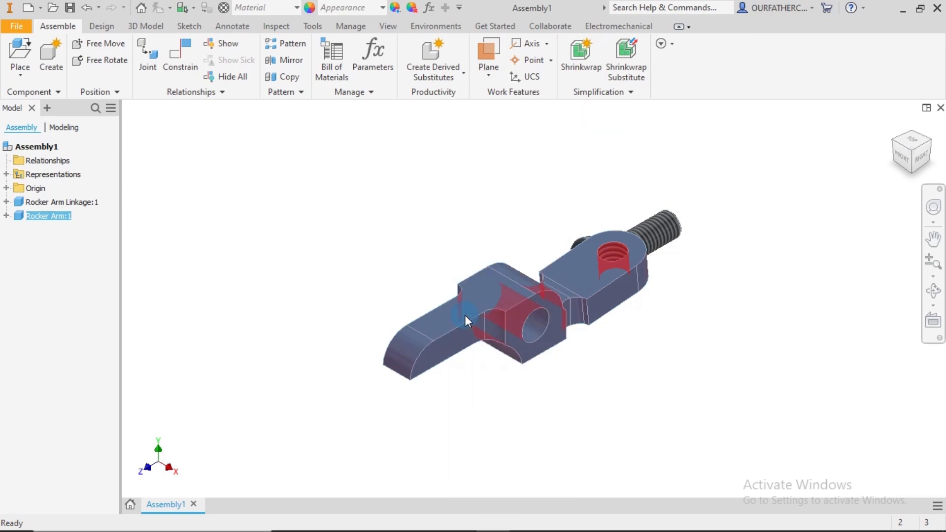
right_click(467, 320)
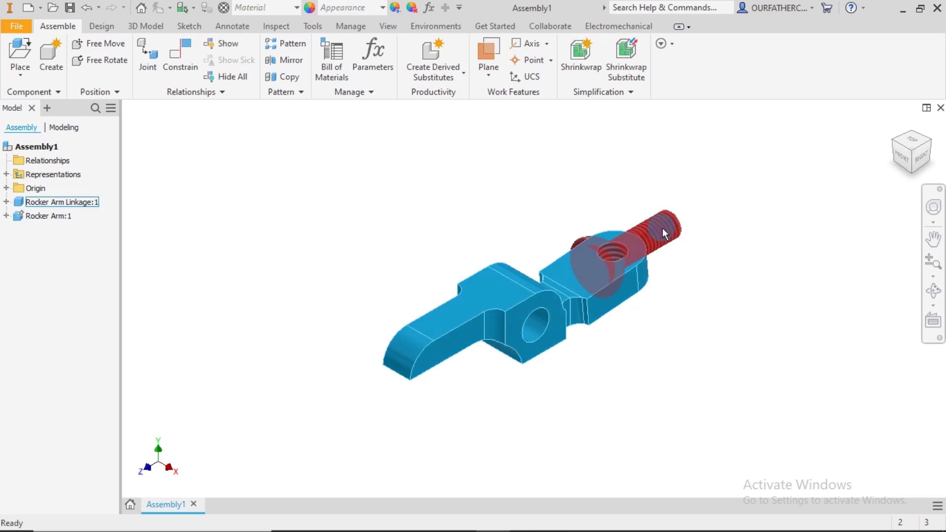
left_click_drag(660, 234, 375, 208)
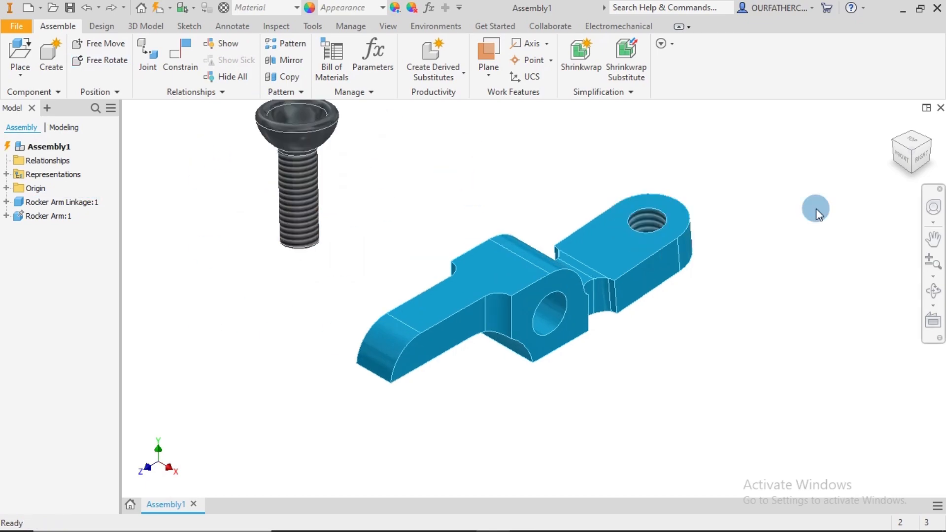
mouse_move(777, 209)
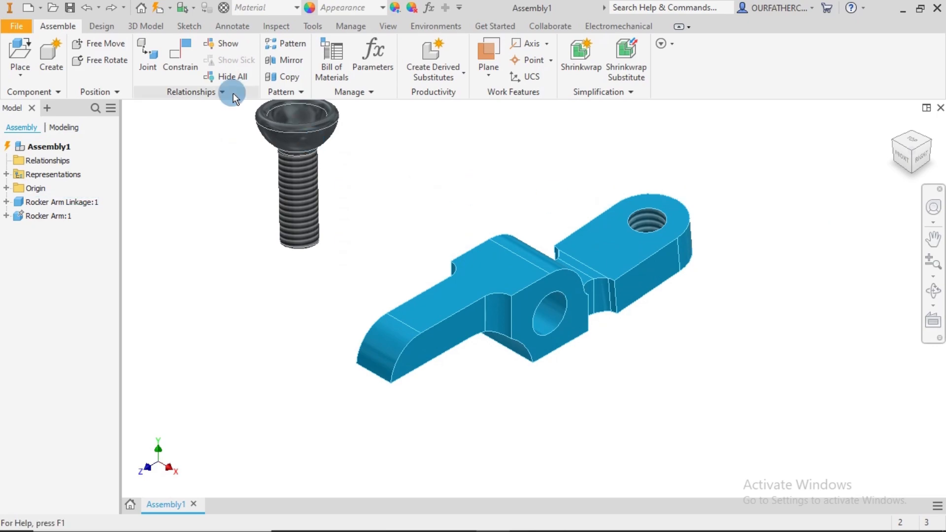
Insert-constrain the screw into the arm's narrow-end hole with the mated orientation, head below
left_click(180, 54)
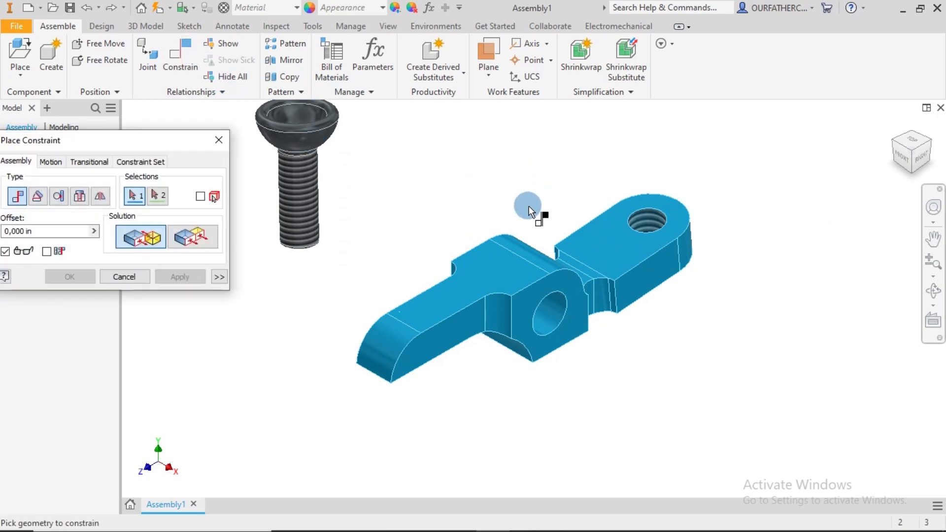
left_click(299, 193)
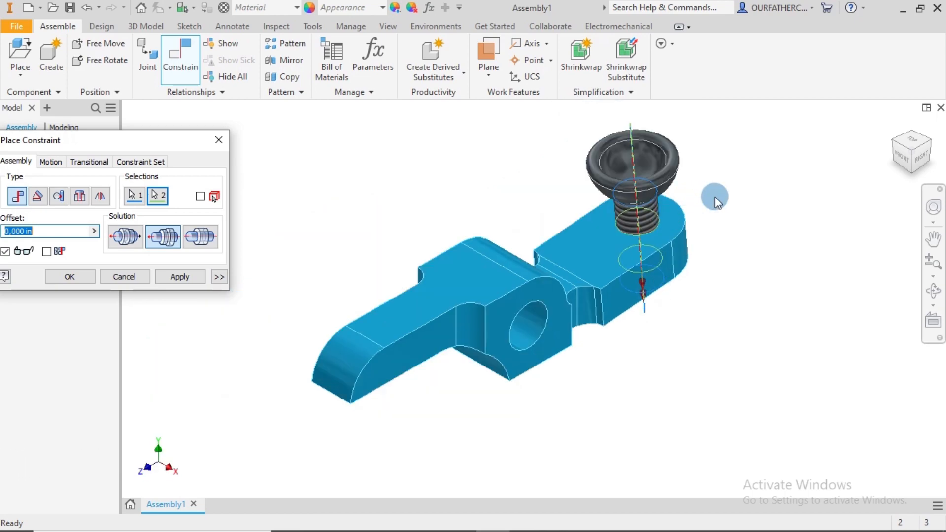
left_click(162, 236)
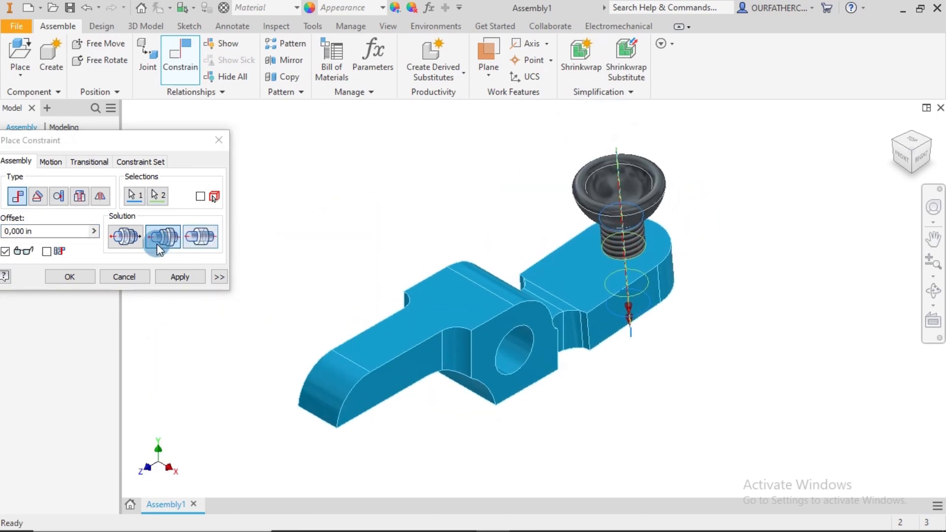
left_click(125, 235)
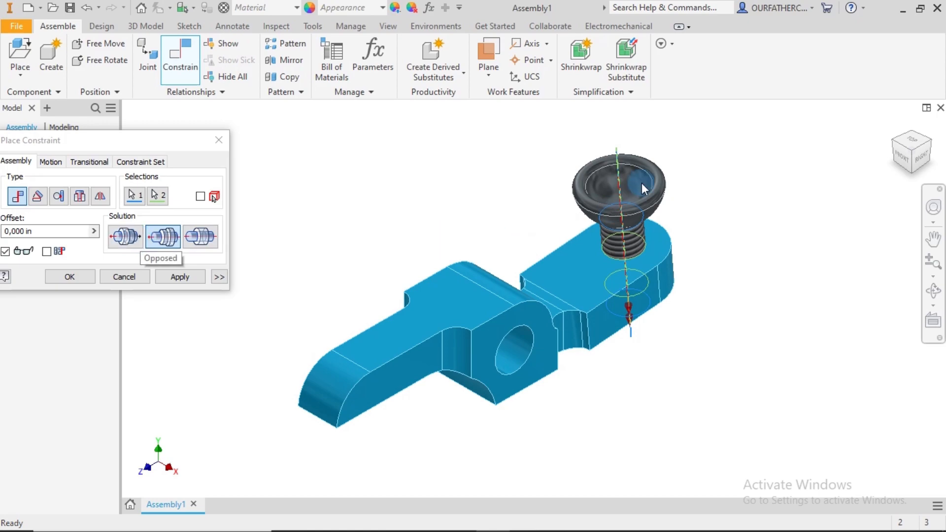
left_click(125, 236)
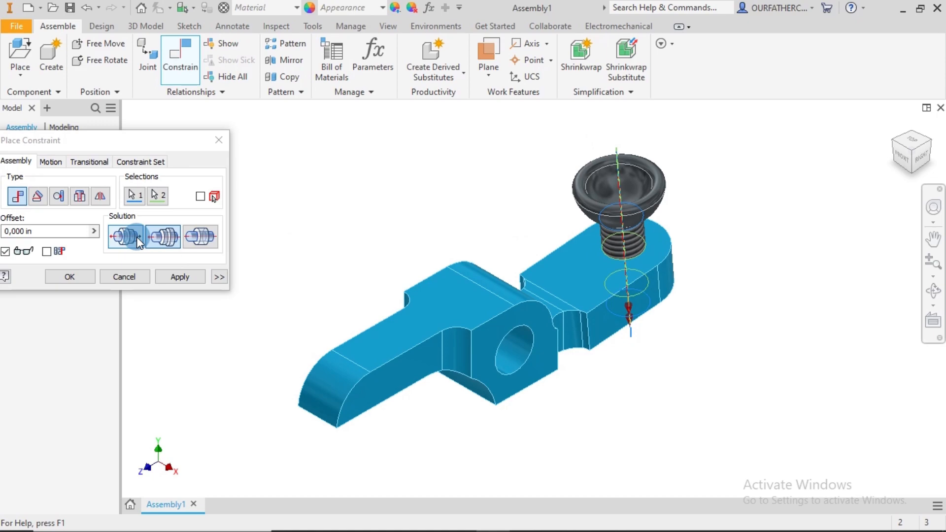
left_click(126, 236)
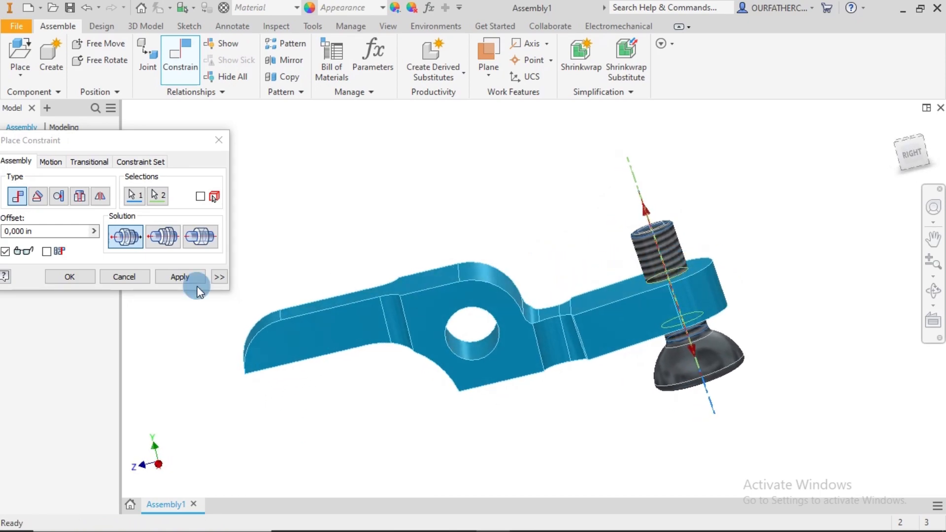
left_click(180, 276)
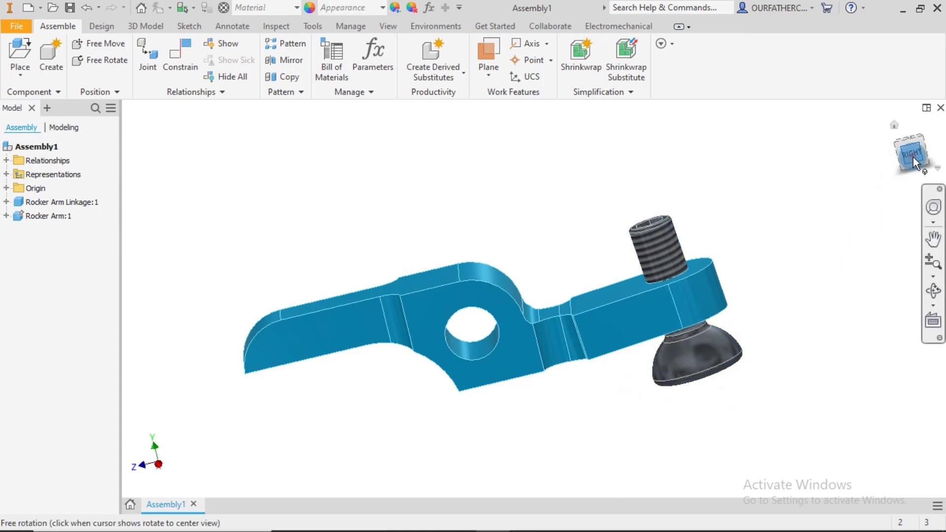
left_click(912, 152)
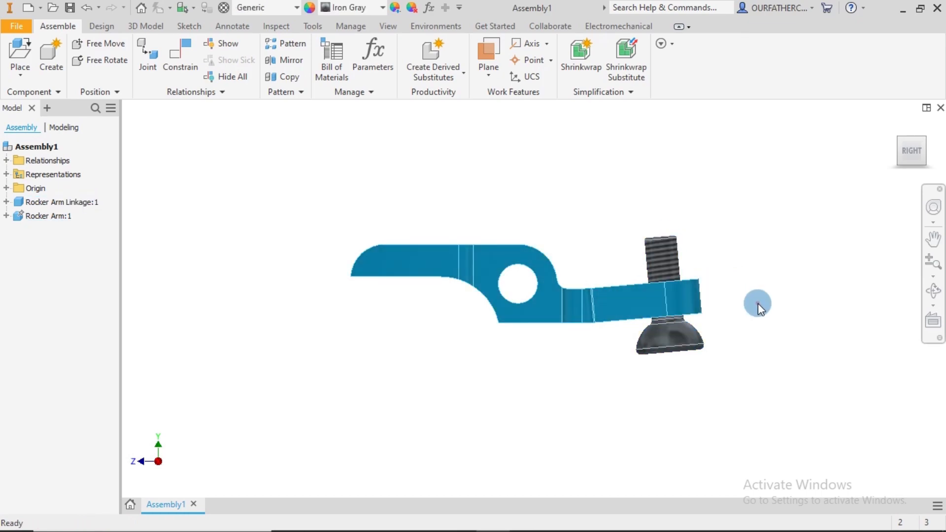
left_click_drag(757, 310, 778, 315)
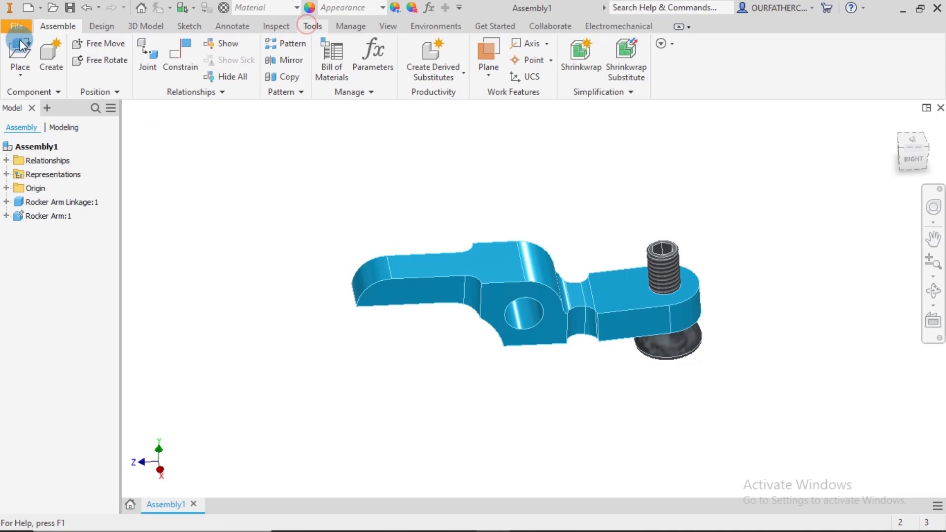
Measure the screw top at 0.181 in above the arm's top face, then close the measurement
left_click(313, 25)
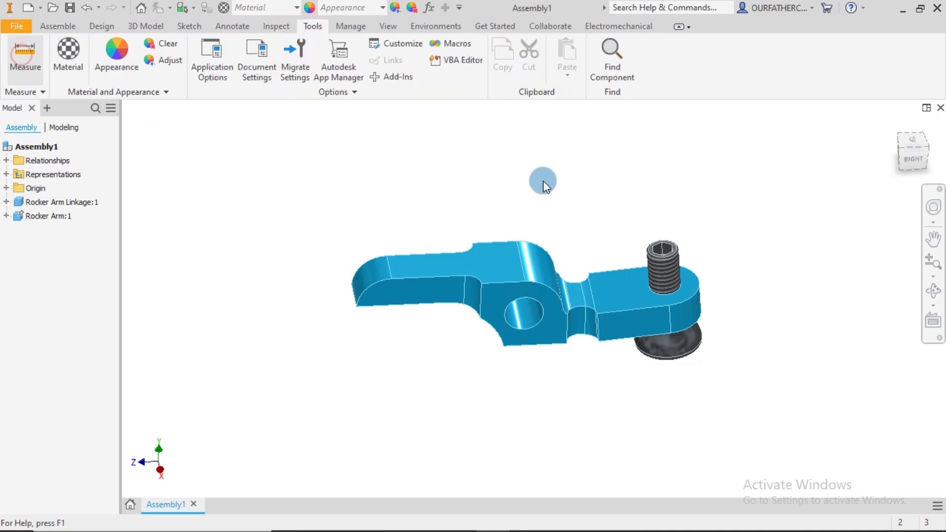
left_click(25, 57)
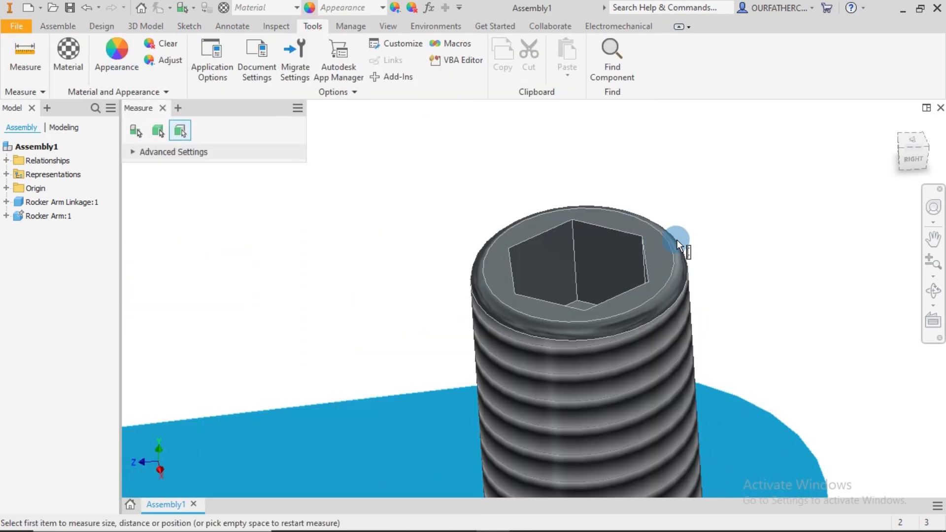
left_click(676, 235)
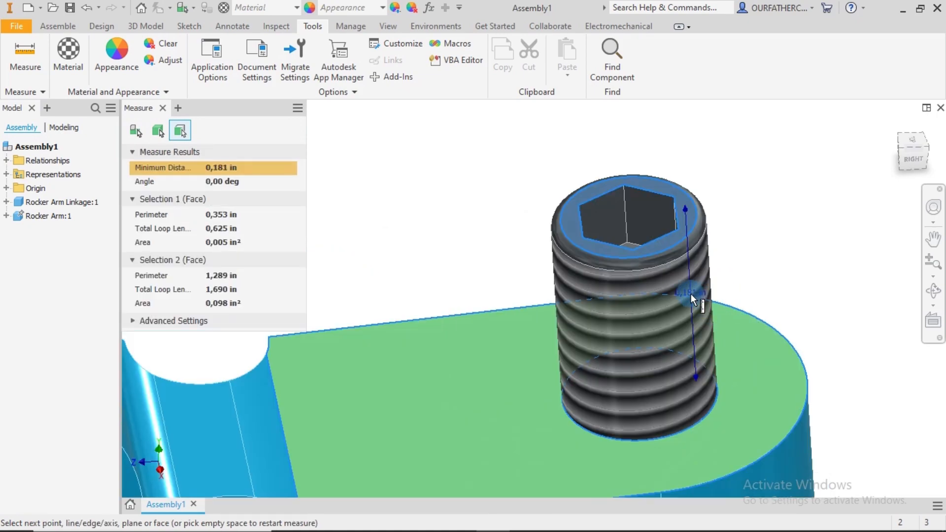
mouse_move(697, 303)
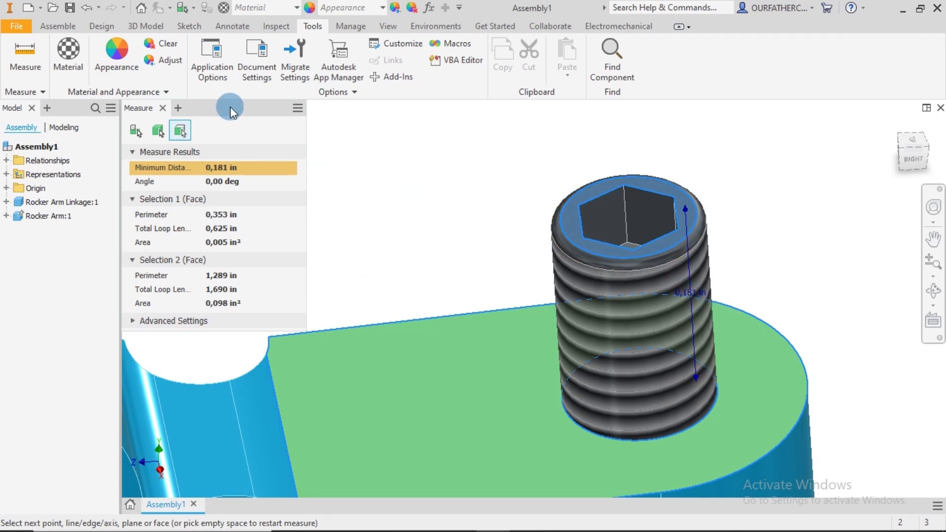
left_click(162, 107)
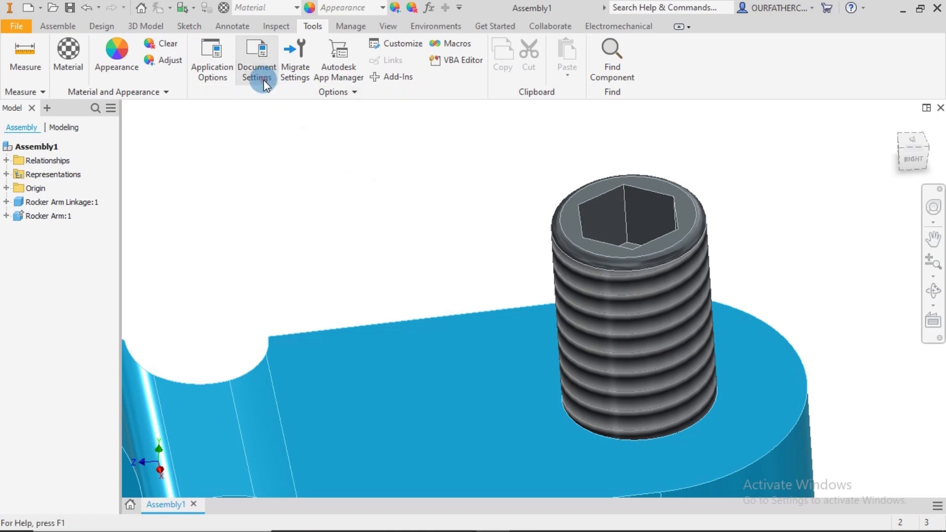
Set the assembly's length units to millimeter in Document Settings
left_click(256, 61)
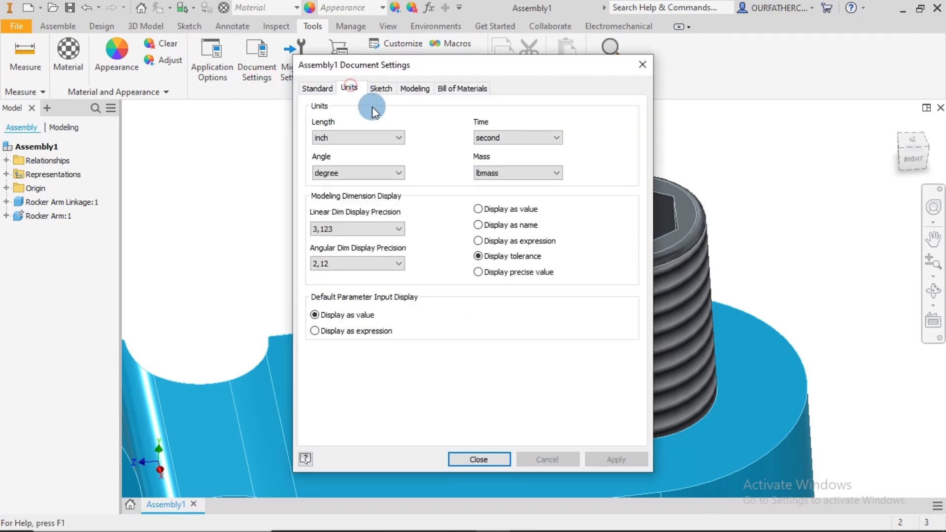
left_click(356, 137)
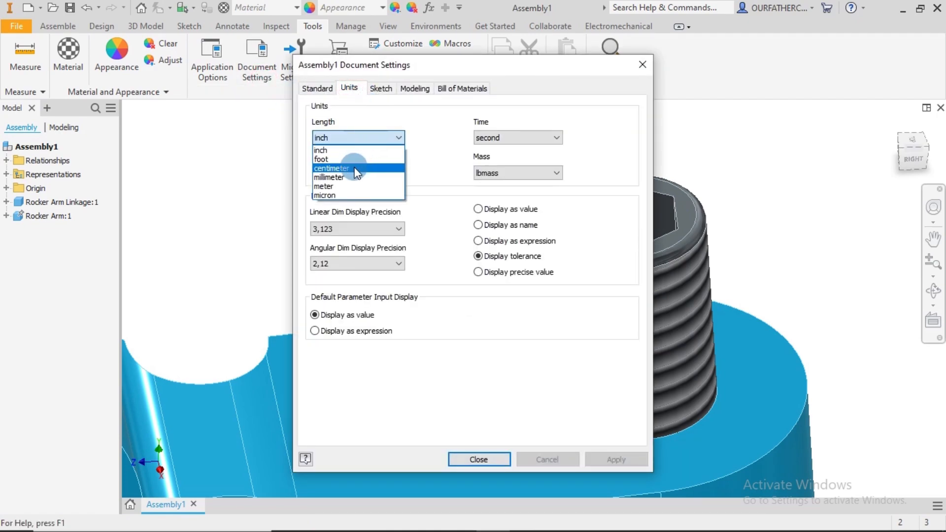
left_click(329, 177)
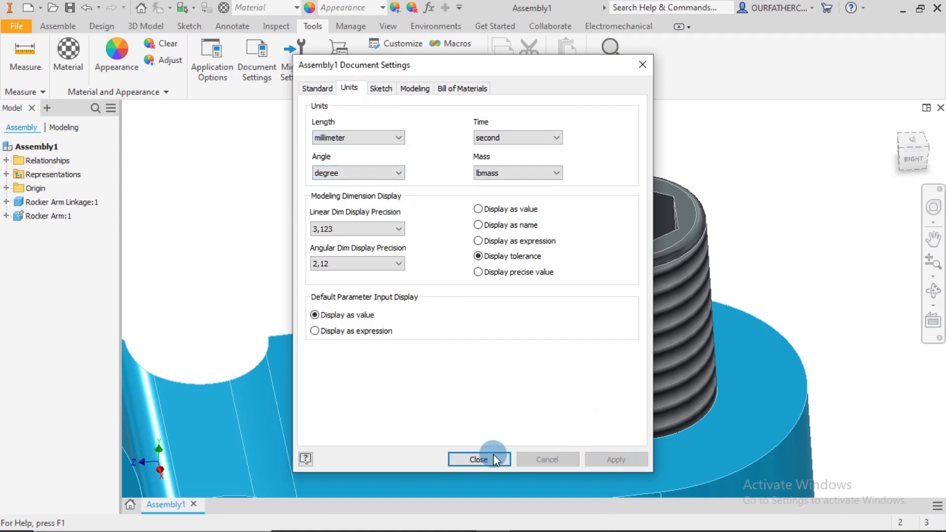
left_click(480, 459)
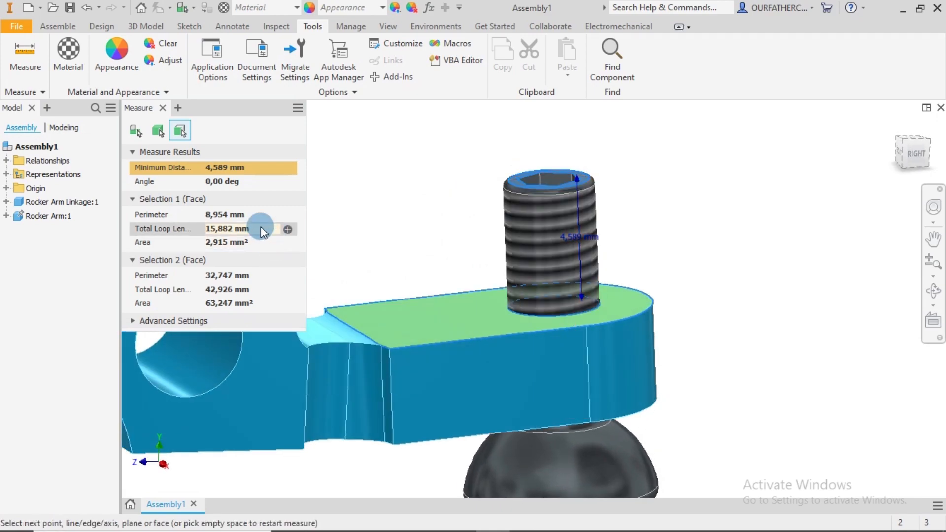
mouse_move(349, 190)
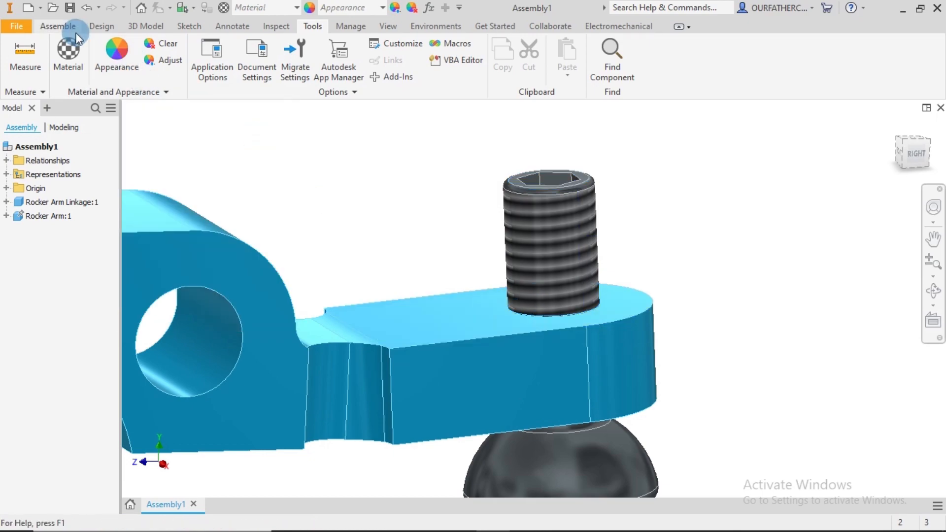
Apply a 4.5mm offset mate between the screw top and the arm's top face
left_click(58, 25)
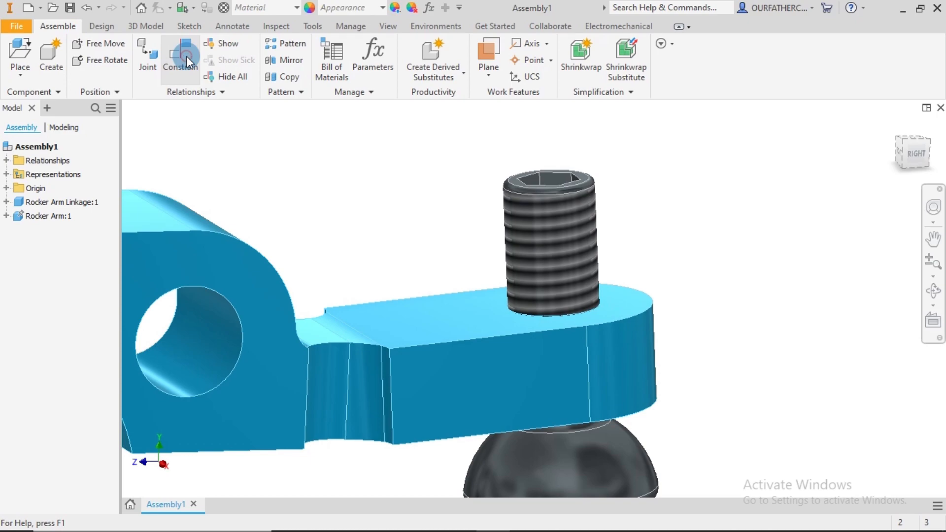
left_click(179, 57)
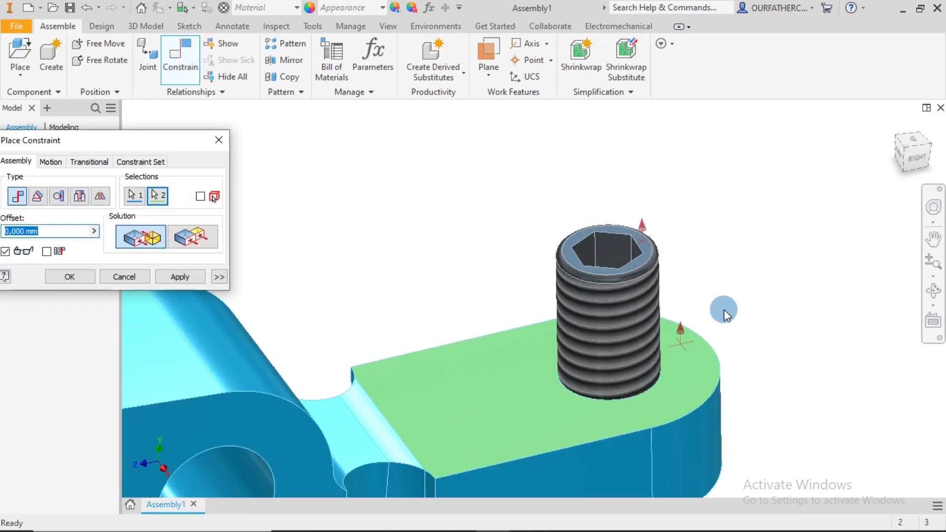
left_click(49, 230)
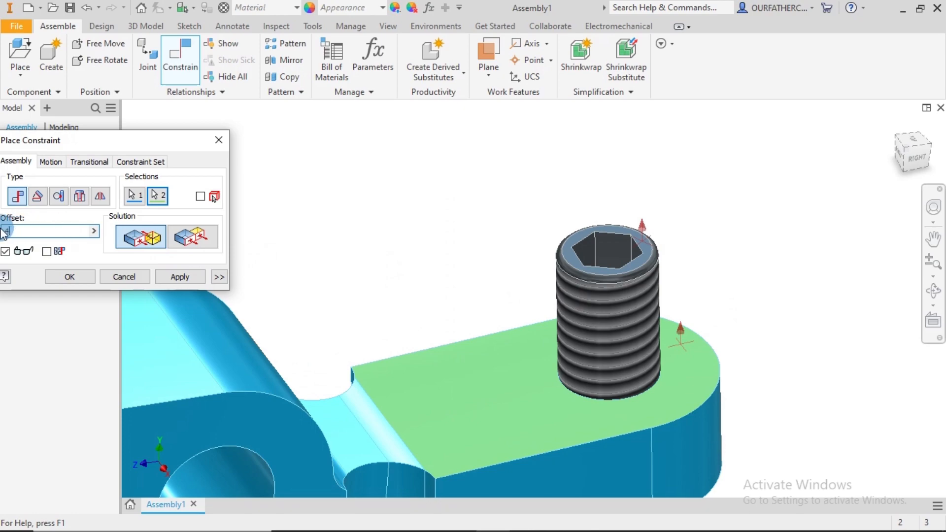
type(".5")
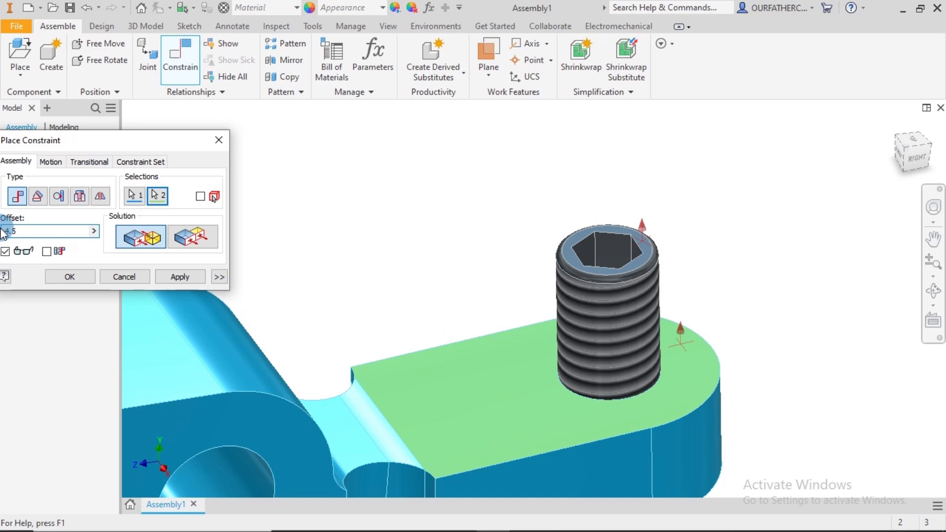
left_click(45, 231)
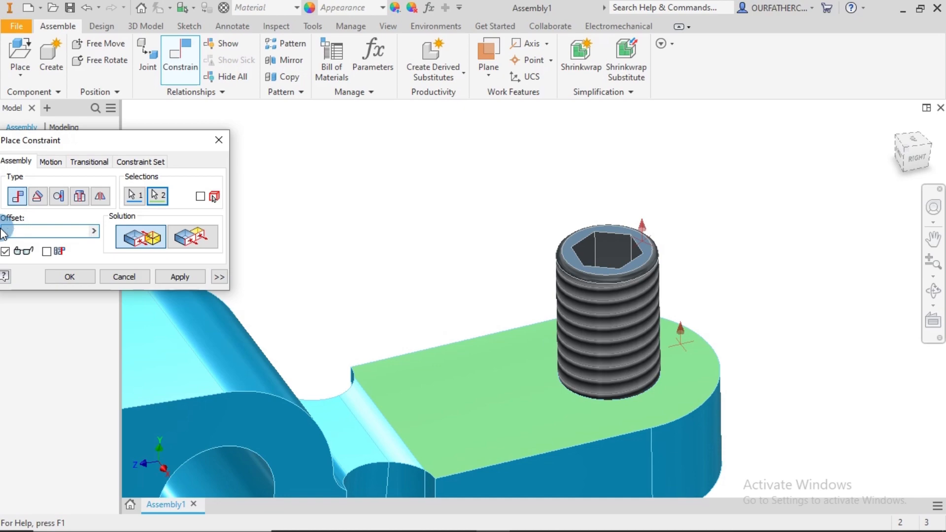
type("4.5mm")
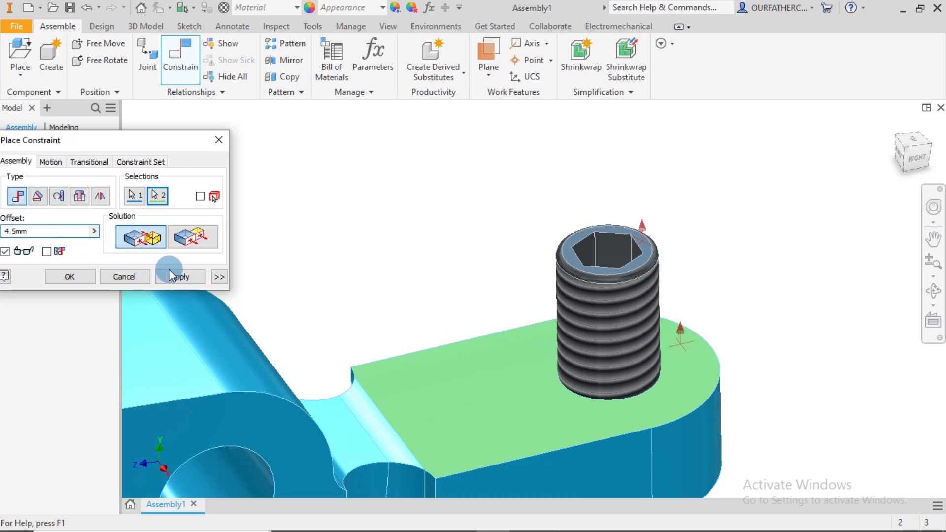
left_click(179, 277)
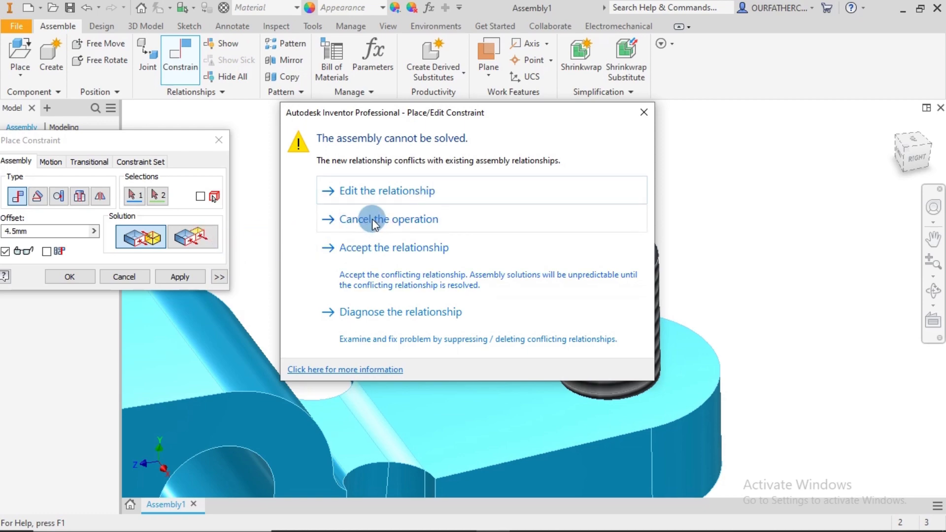
Cancel the conflicting constraint, apply a Mate holding the screw through the arm, and finish constraining
left_click(390, 219)
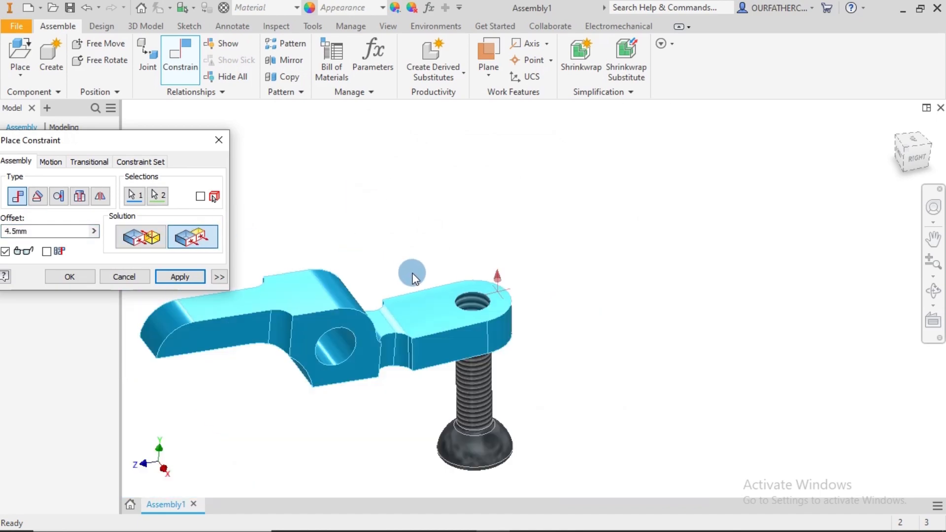
mouse_move(523, 343)
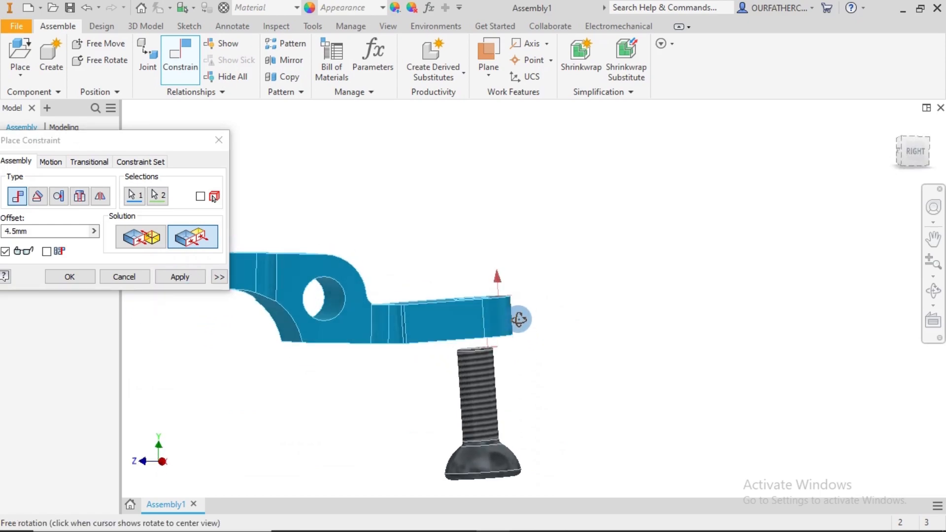
left_click(179, 276)
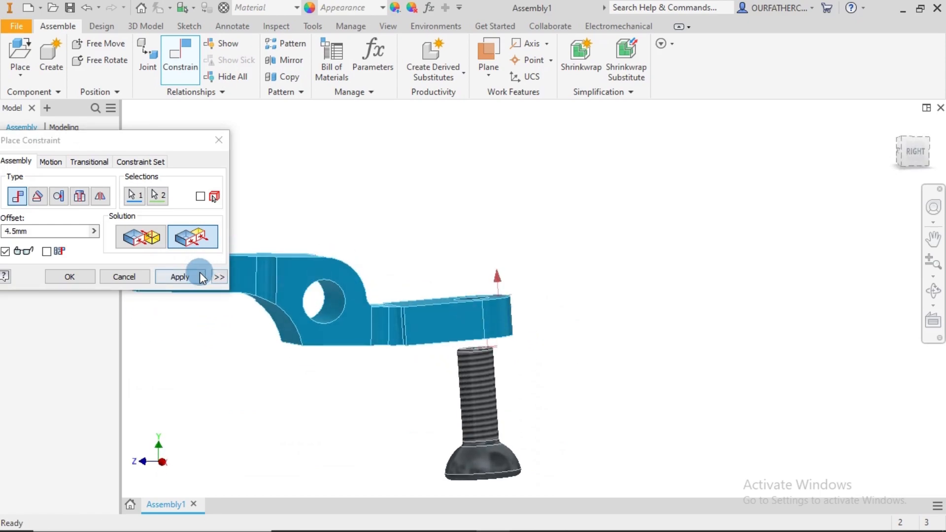
left_click(179, 276)
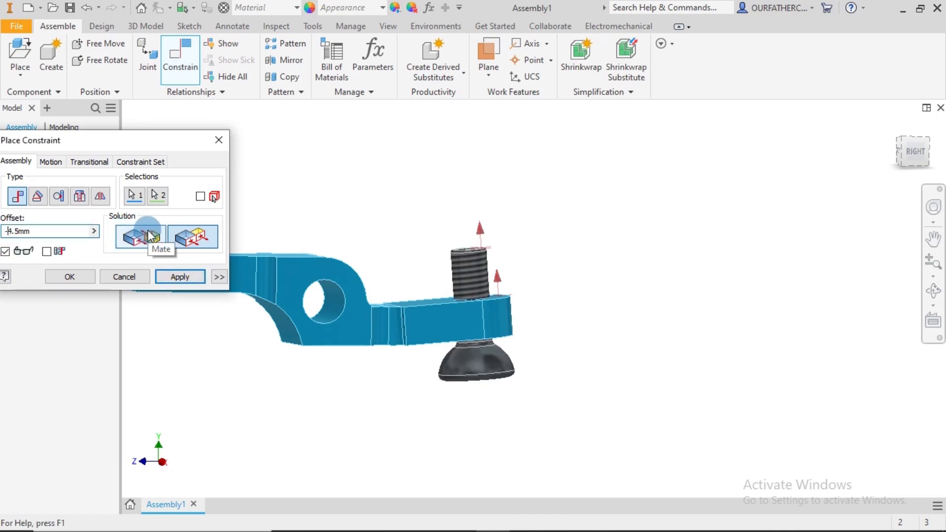
left_click(179, 276)
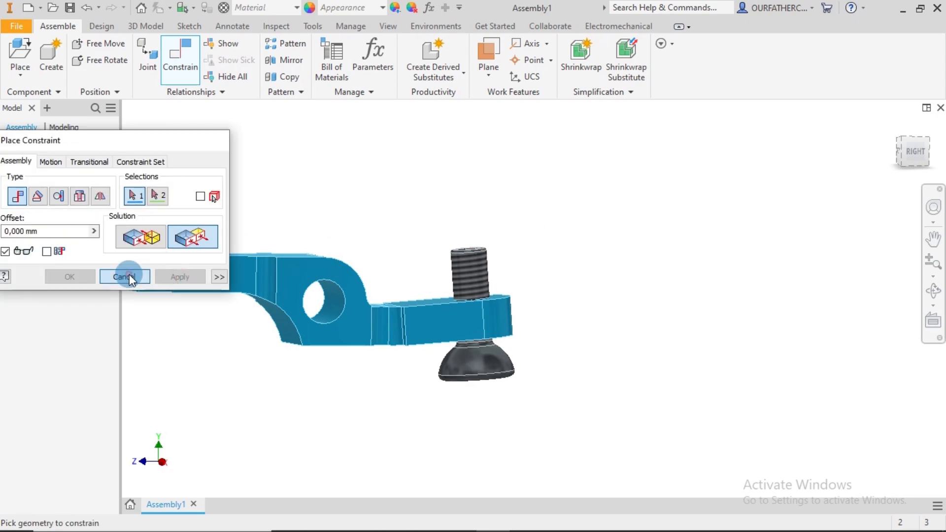
left_click(125, 276)
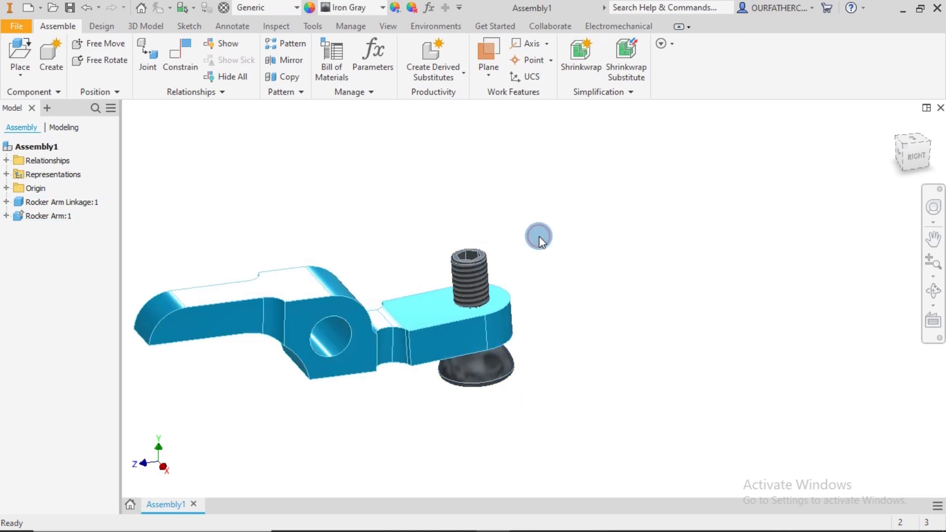
Orbit the assembly to a three-quarter view to inspect the screw through the arm
left_click_drag(539, 236, 566, 306)
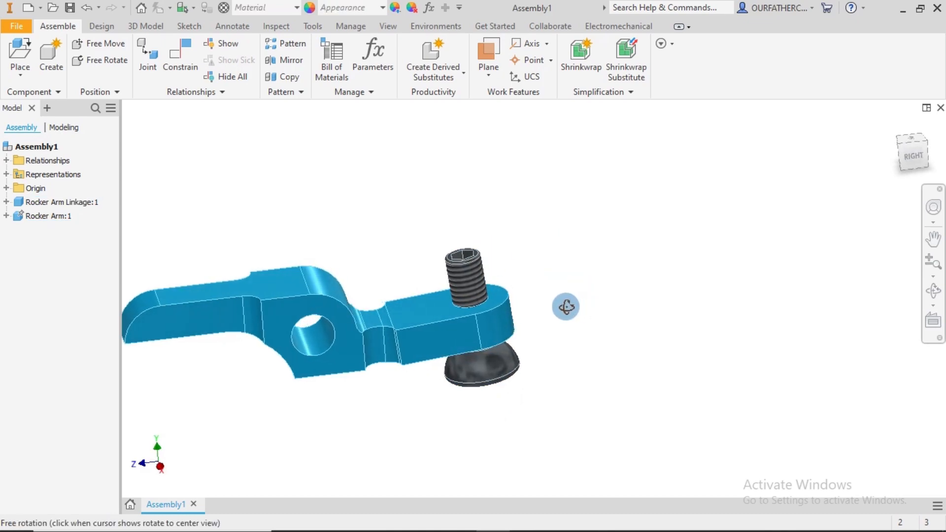
left_click_drag(566, 306, 636, 295)
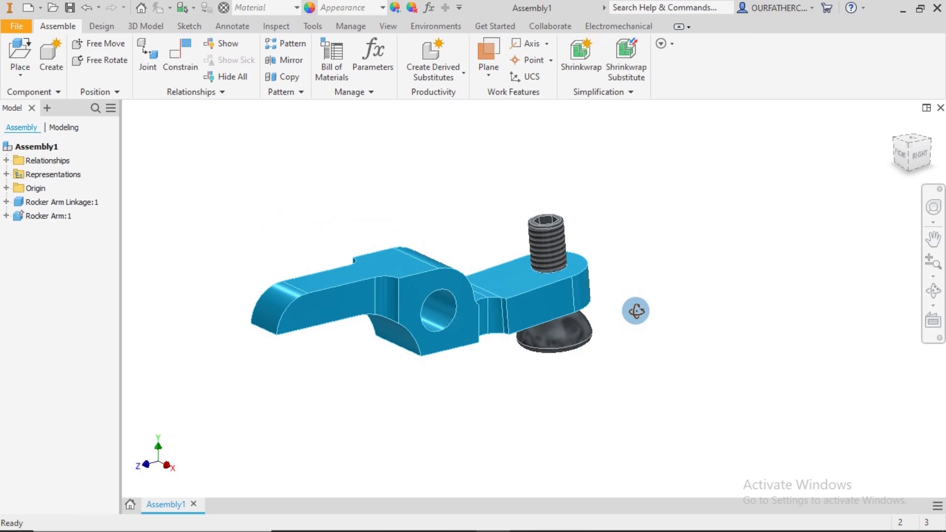
mouse_move(498, 235)
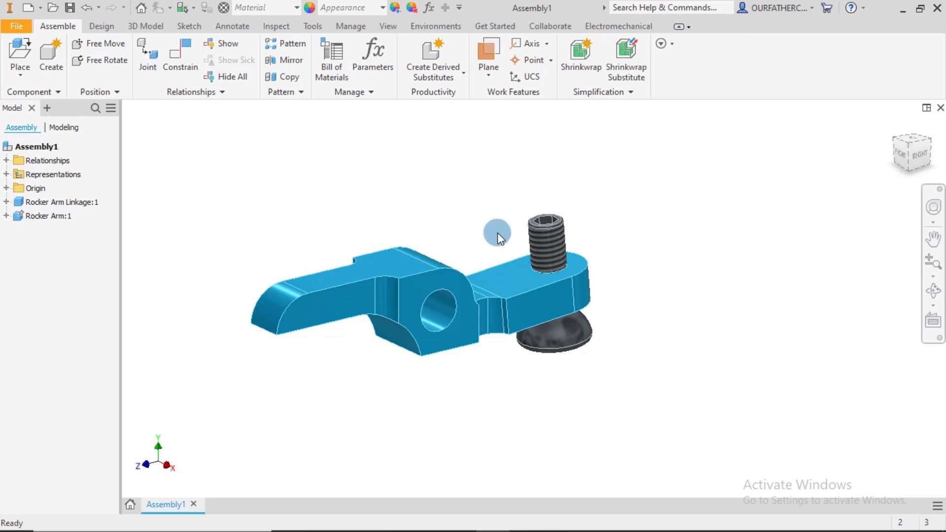
mouse_move(454, 236)
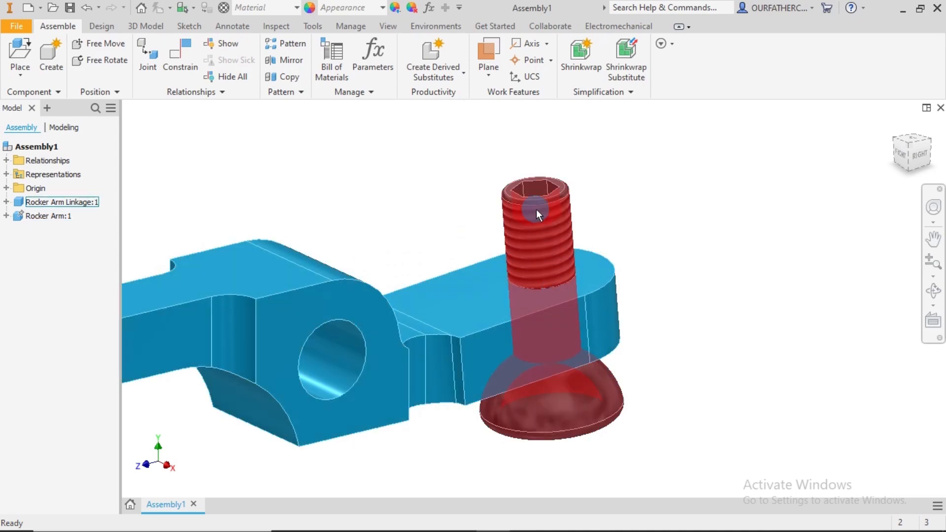
mouse_move(550, 289)
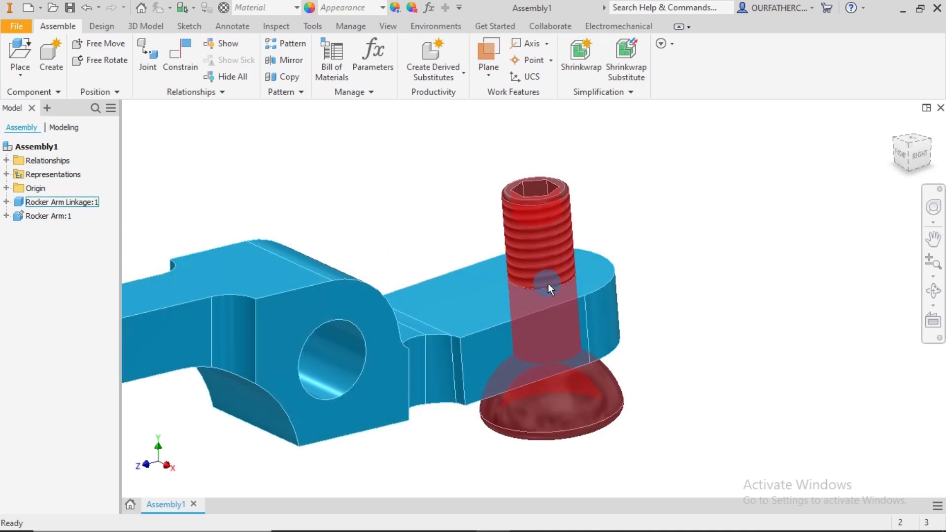
mouse_move(564, 219)
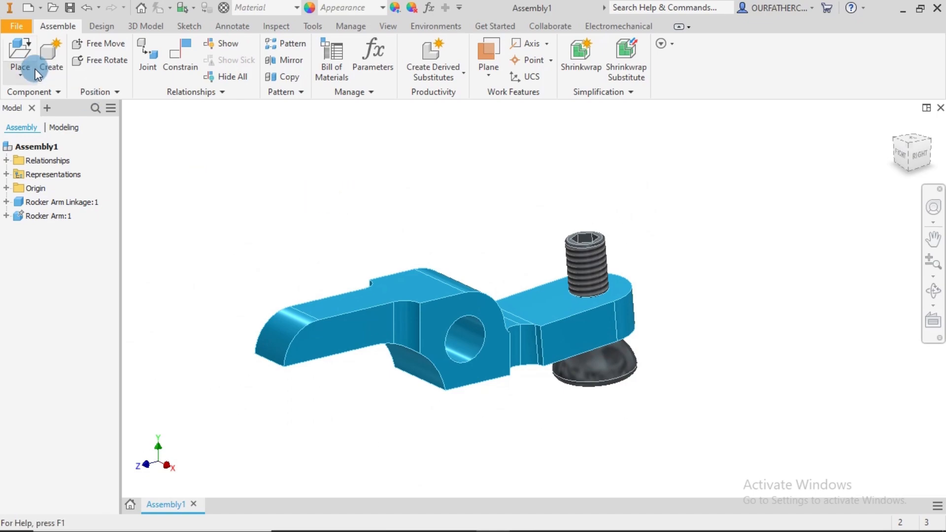
Browse the Content Center categories, looking through Cable & Harness and the Fasteners bolt families
left_click(20, 54)
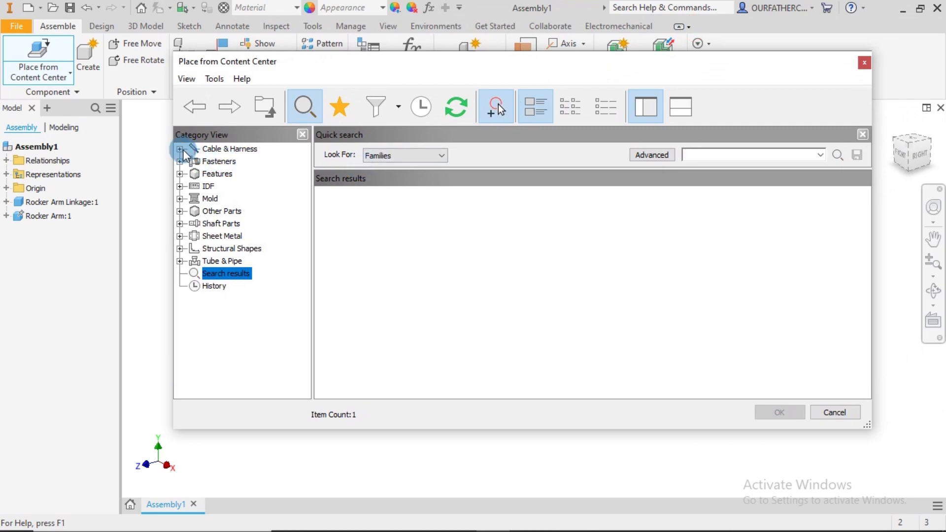
left_click(180, 149)
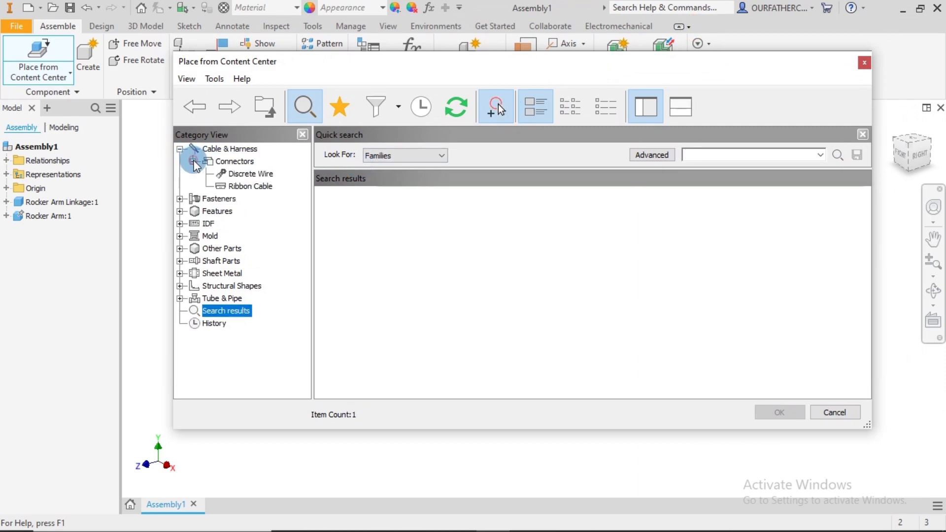
left_click(250, 186)
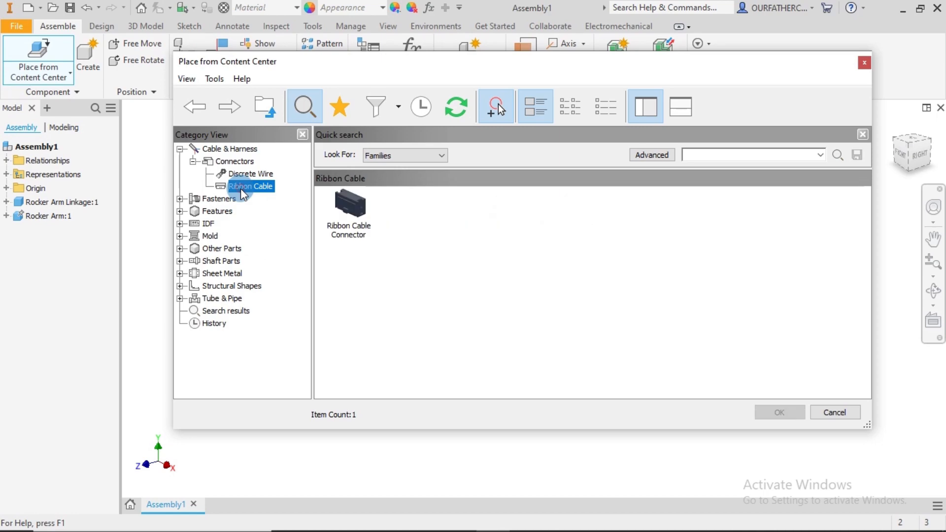
left_click(181, 198)
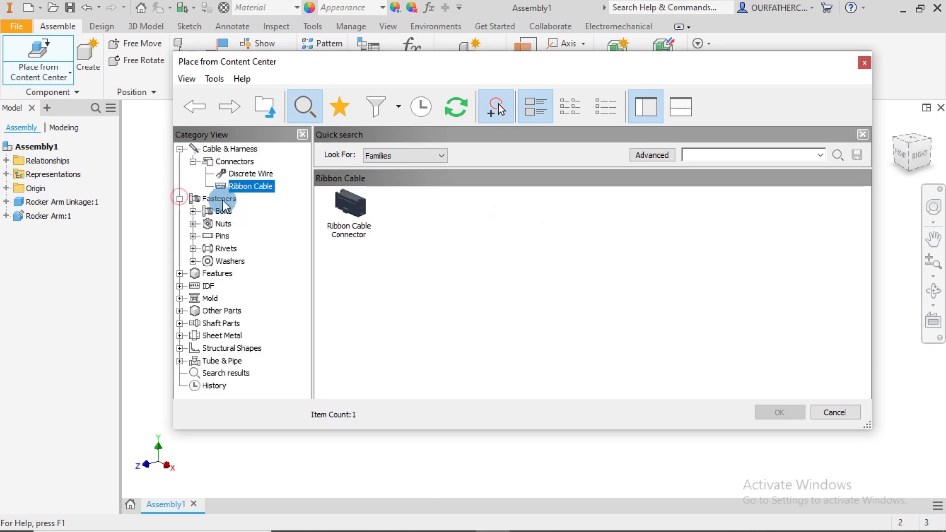
left_click(224, 211)
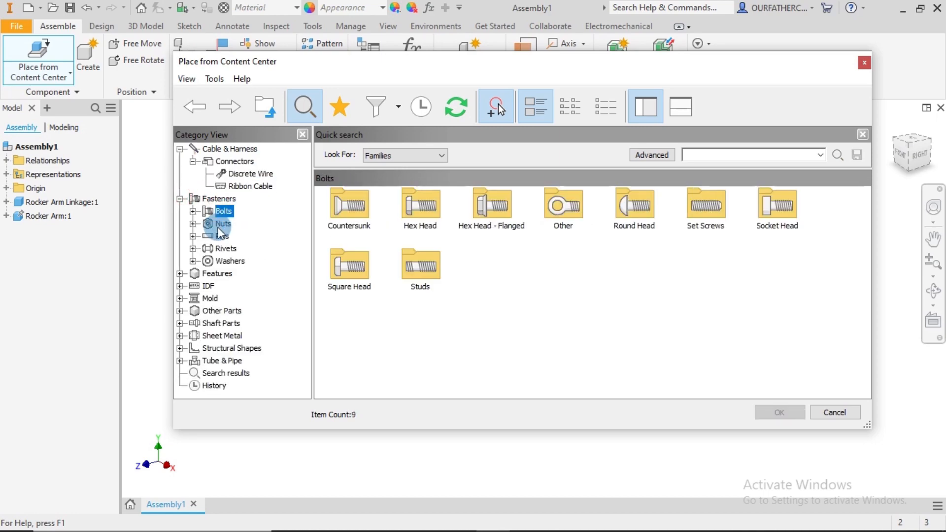
Browse nuts, pins and washers, then expand Fasteners > Nuts to list the nut families
left_click(223, 224)
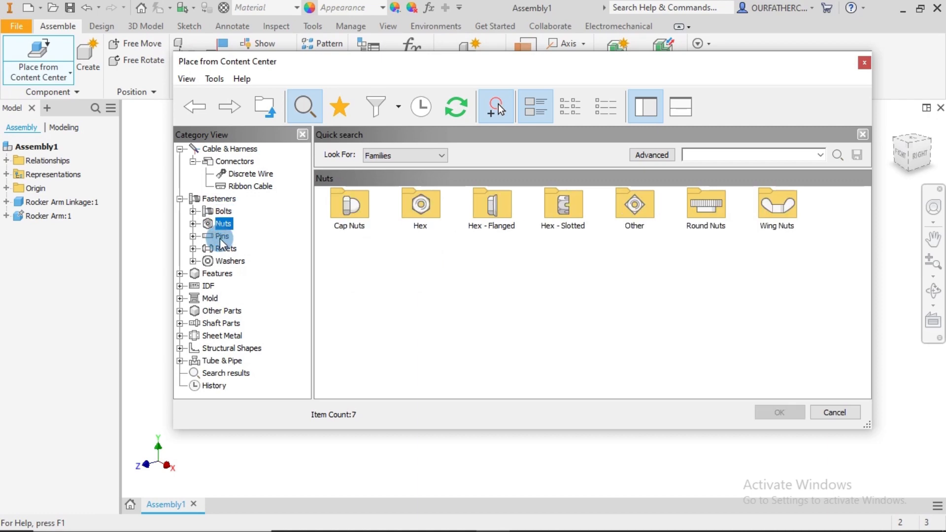
left_click(223, 235)
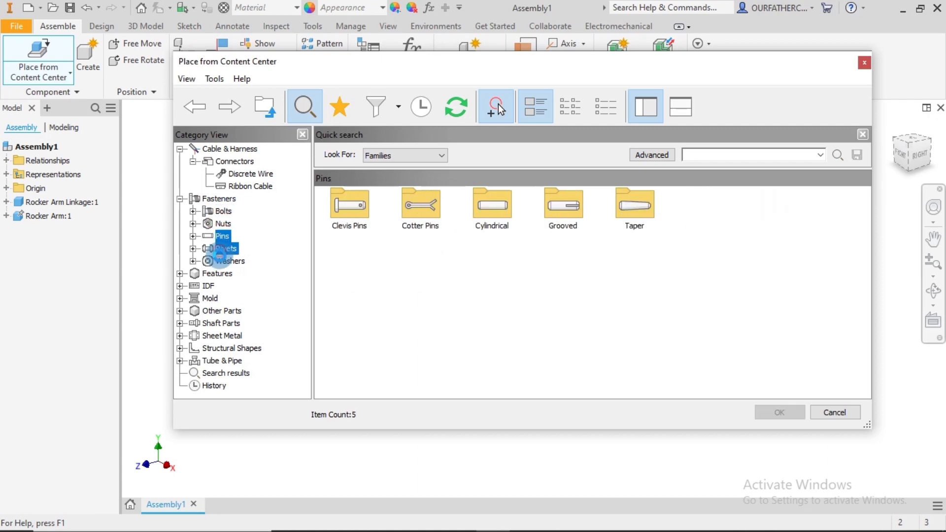
left_click(230, 261)
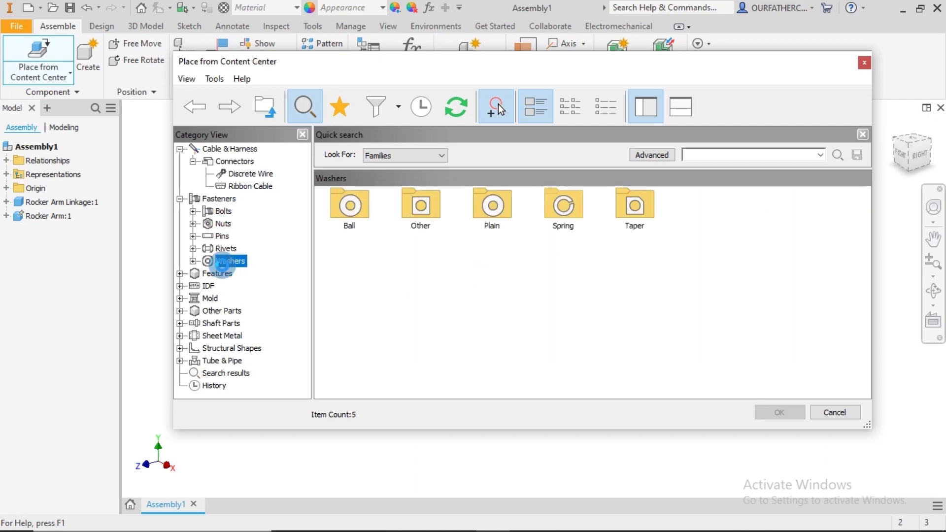
left_click(223, 224)
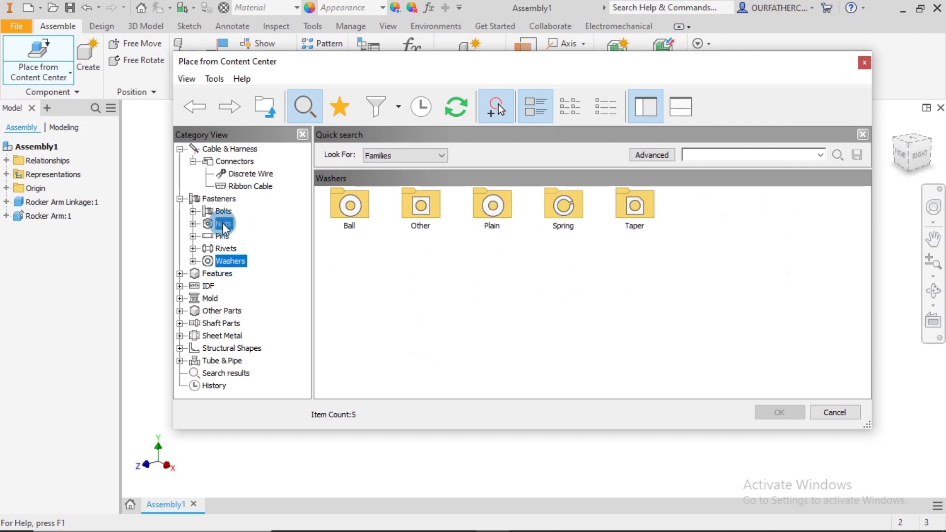
left_click(225, 224)
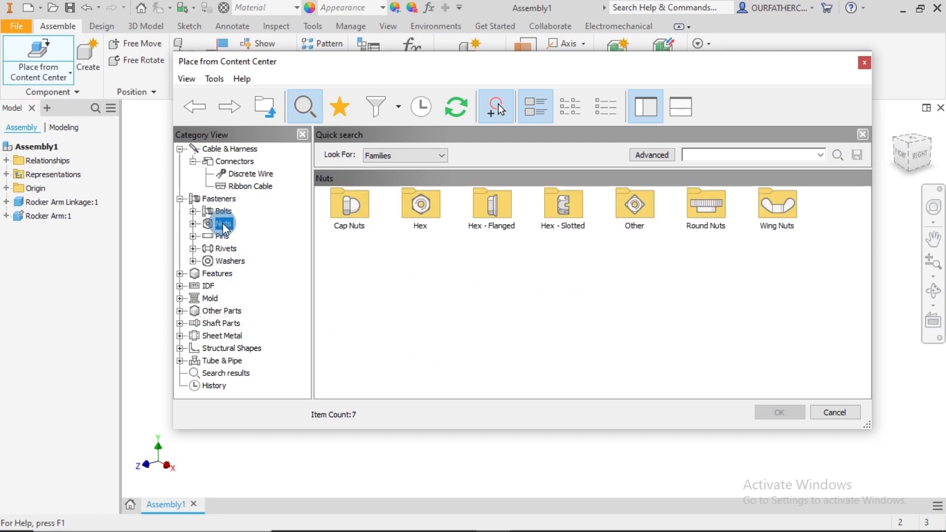
left_click(192, 224)
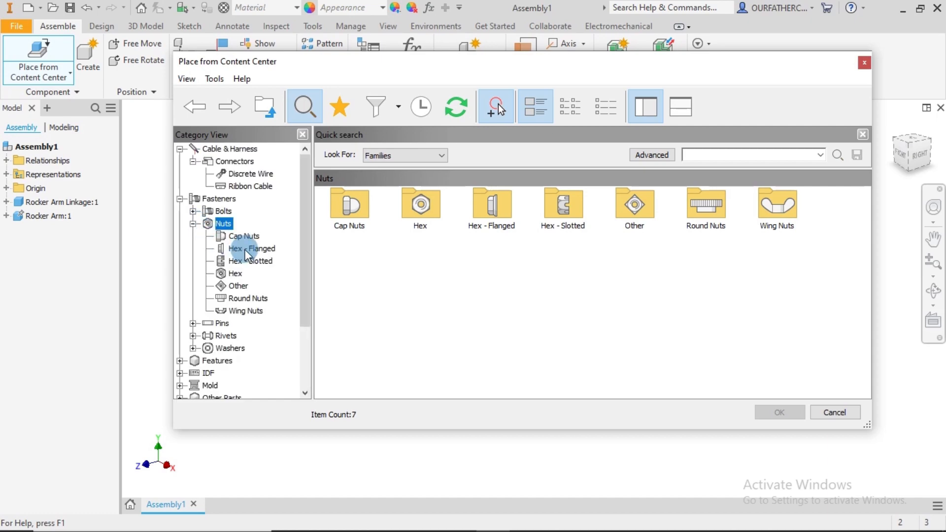
Choose the DIN EN 24036 hex nut from the Hex family and drop it onto the linkage screw's thread
left_click(235, 273)
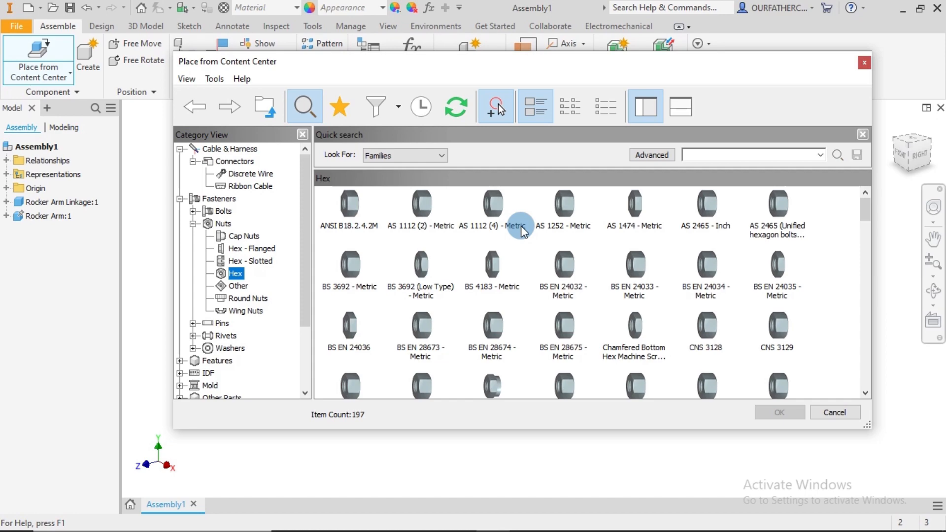
scroll("down", 3)
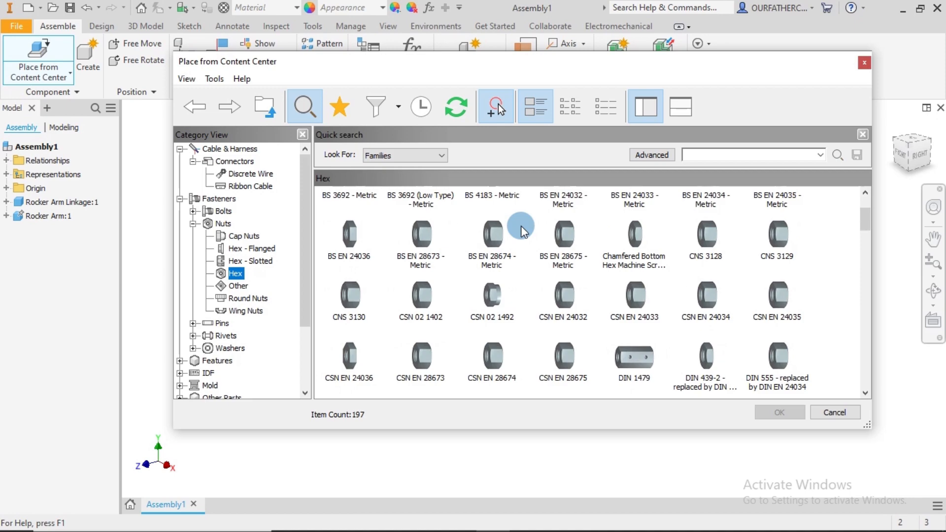
scroll("down", 3)
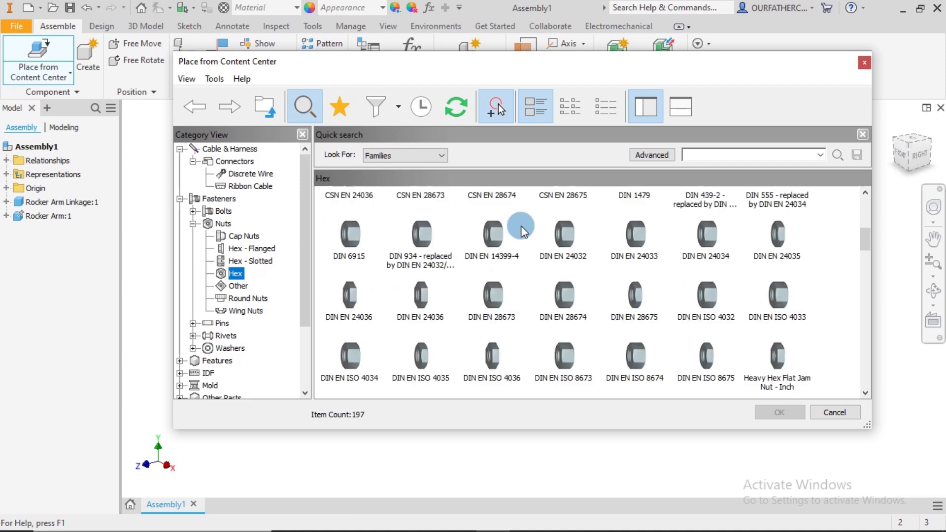
mouse_move(409, 304)
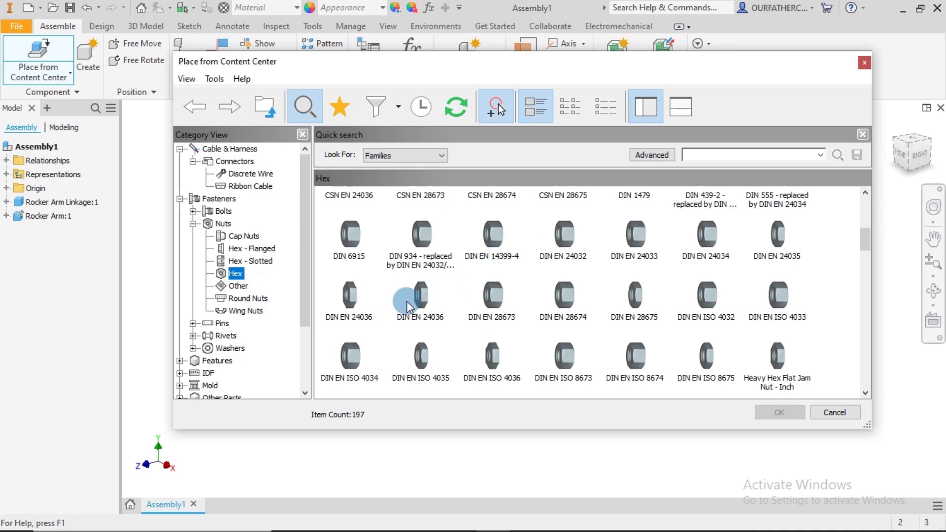
mouse_move(418, 293)
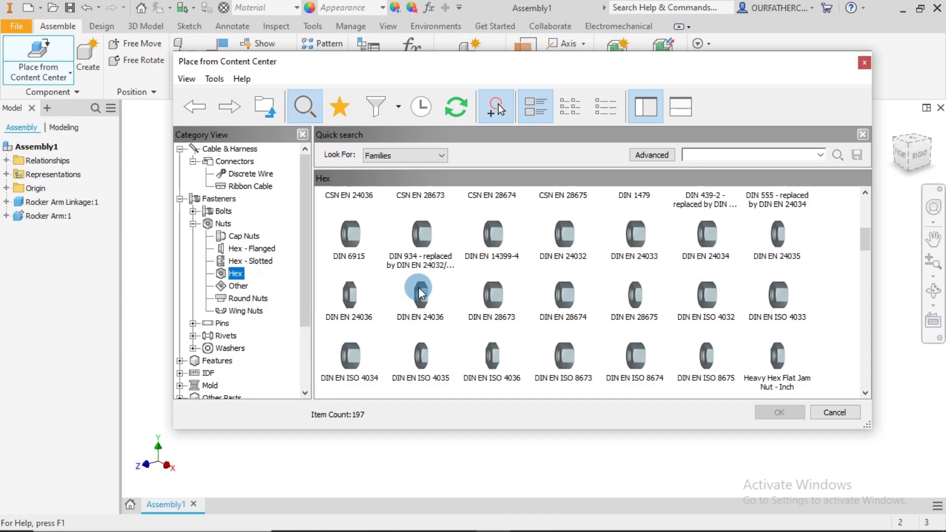
left_click(420, 299)
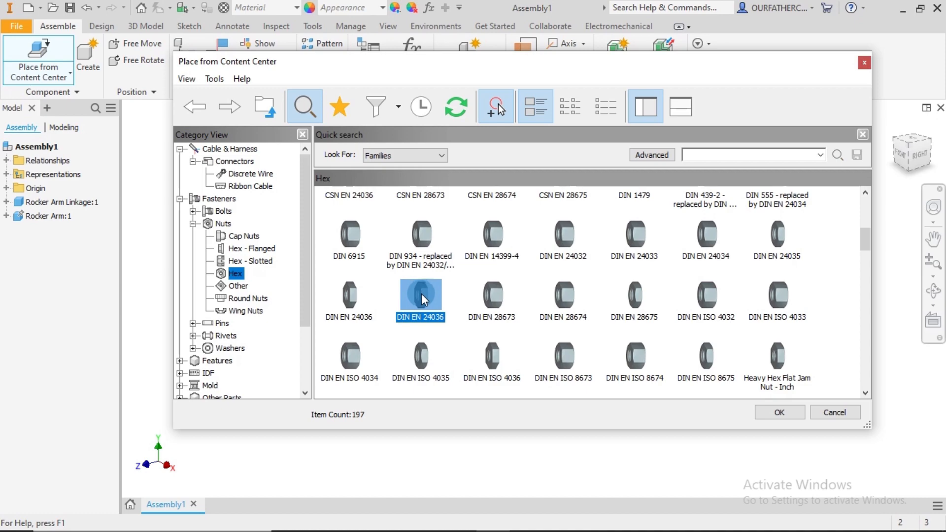
left_click(779, 412)
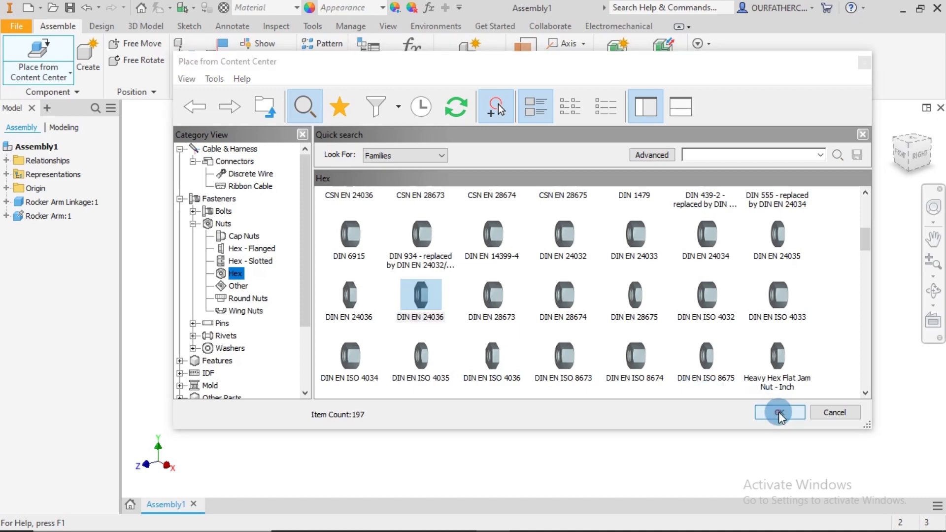
left_click(779, 412)
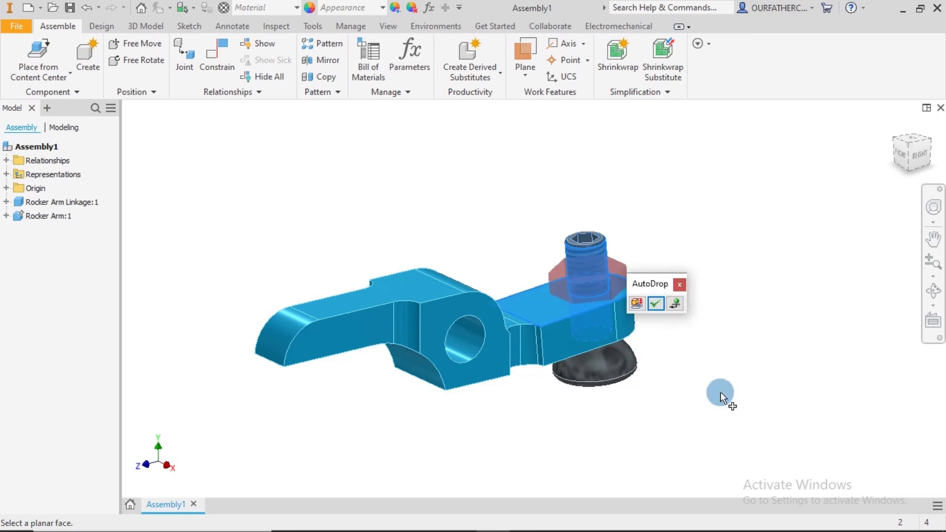
mouse_move(741, 375)
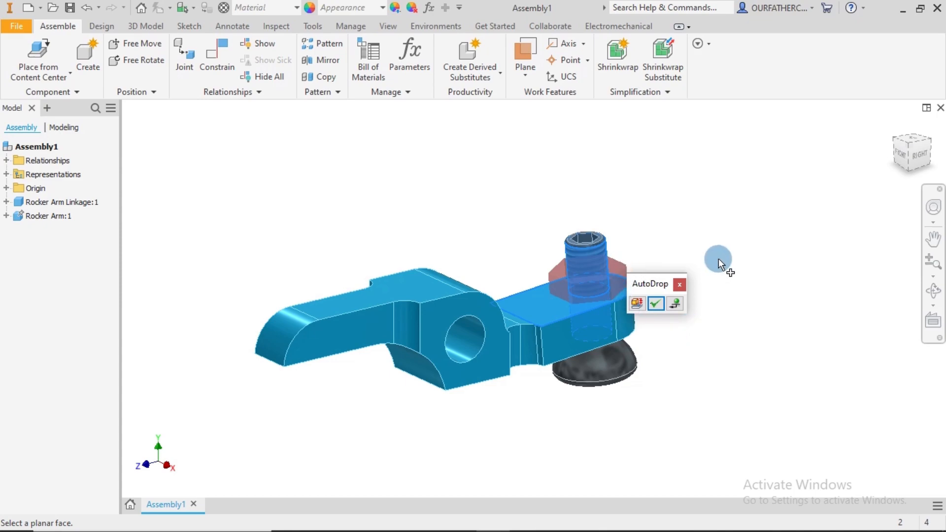
mouse_move(637, 303)
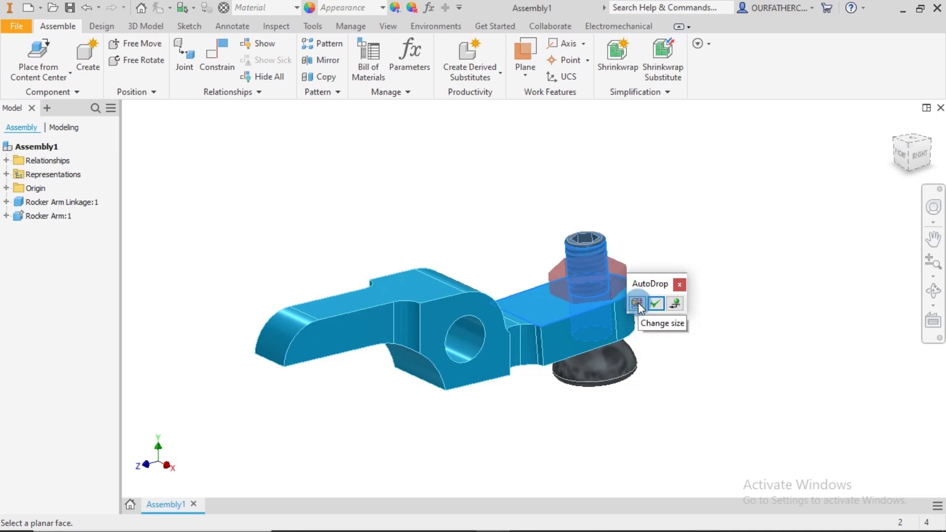
Size the hex nut to thread M3 from the dimension table and place it on the screw
left_click(656, 304)
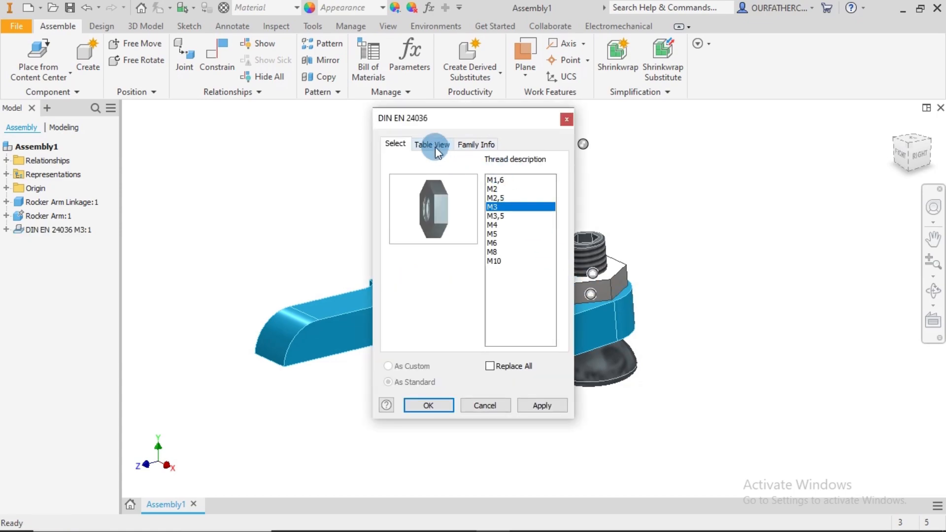
left_click(432, 144)
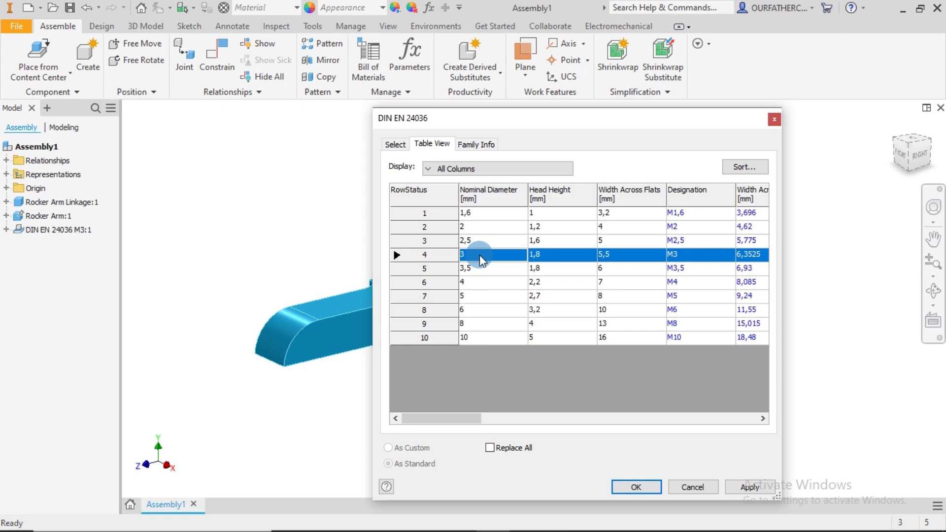
mouse_move(558, 248)
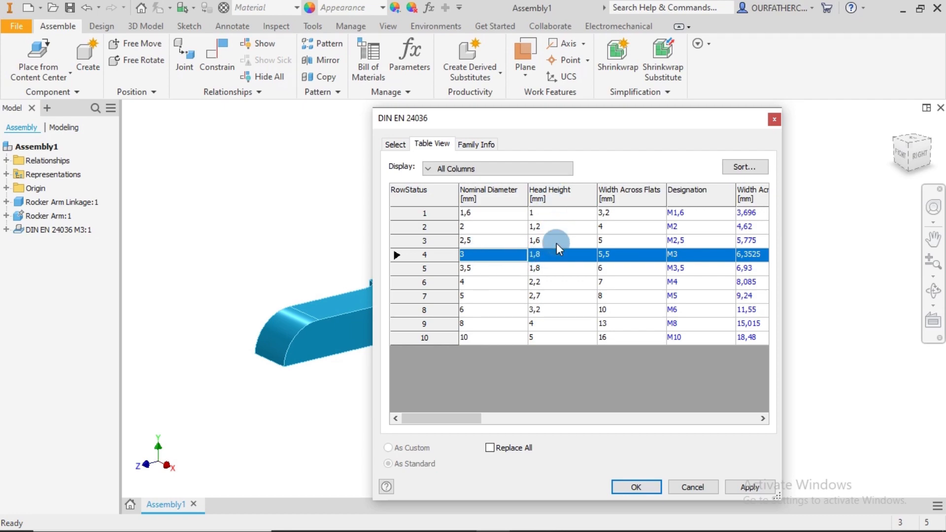
mouse_move(730, 375)
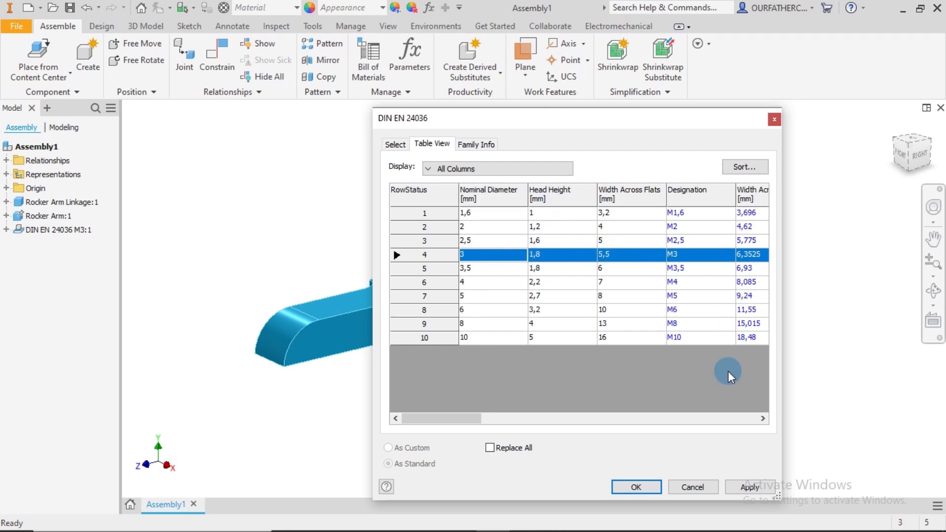
left_click(467, 240)
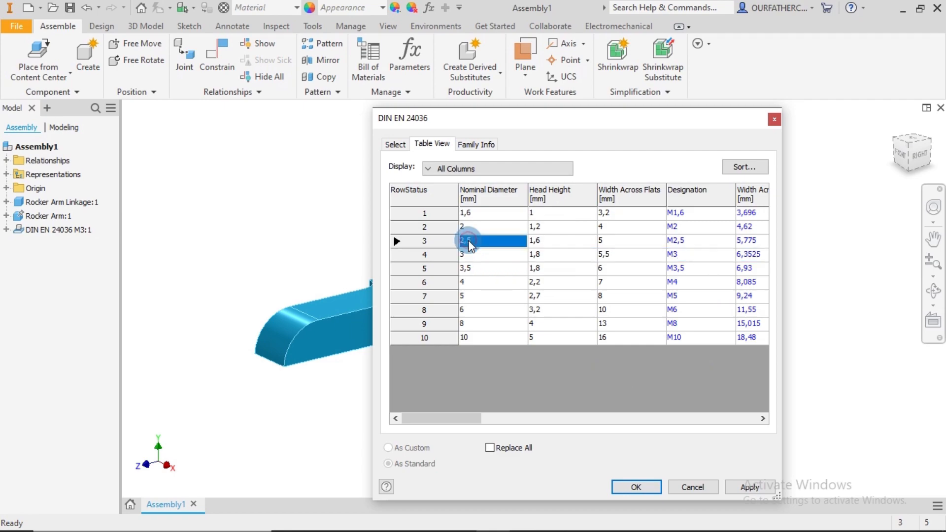
left_click(471, 254)
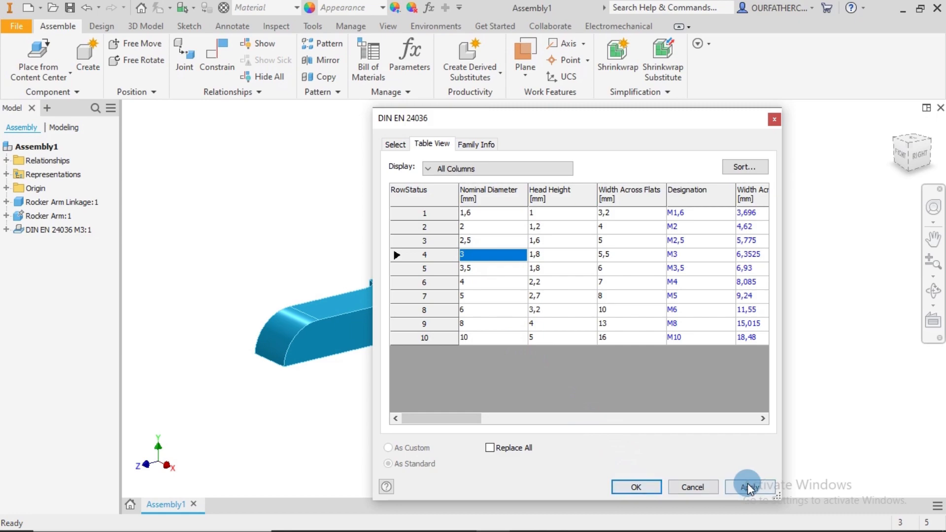
left_click(636, 487)
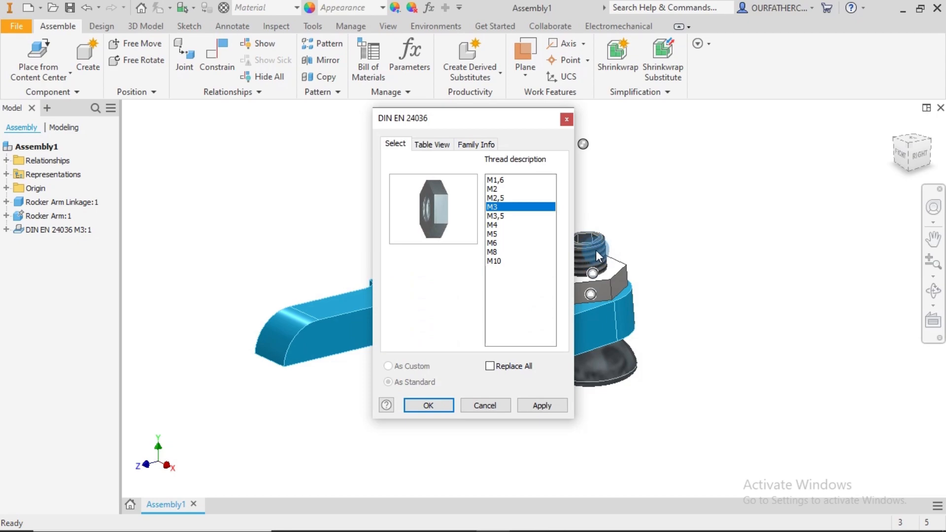
mouse_move(516, 240)
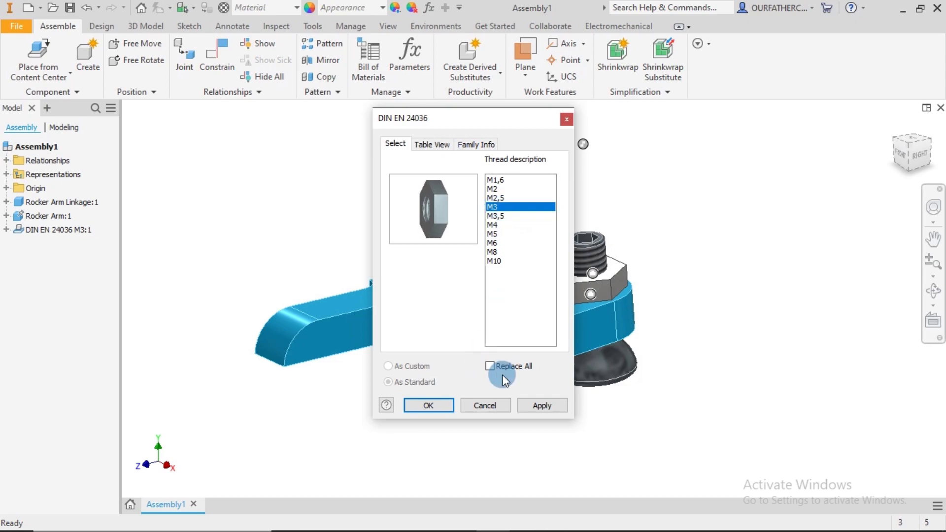
left_click(428, 405)
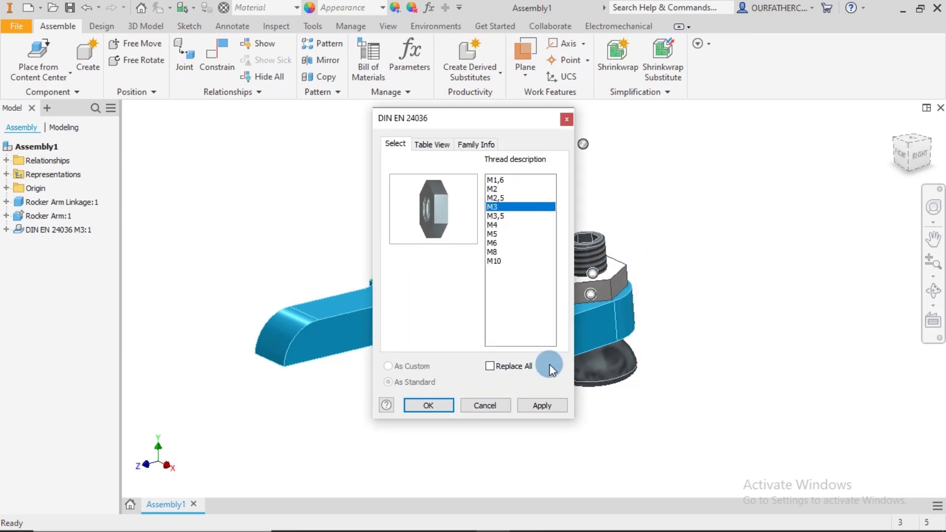
left_click(428, 405)
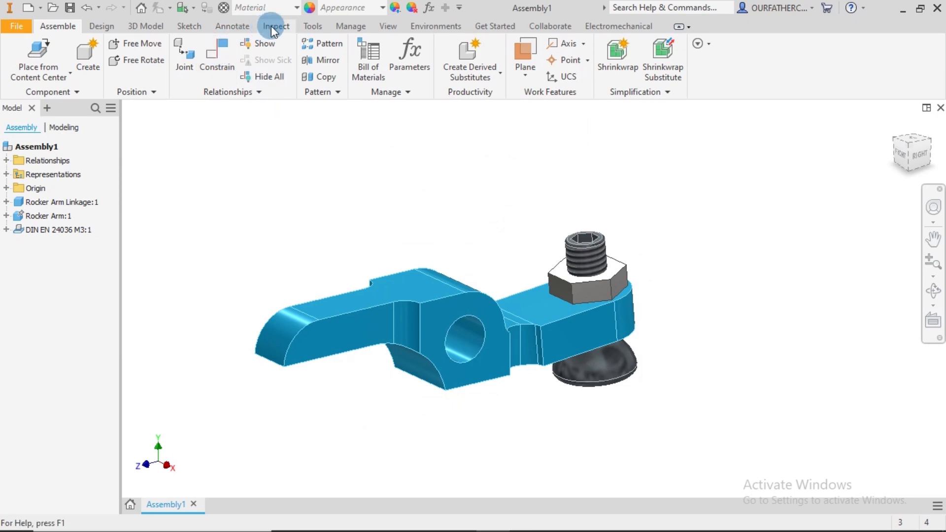
Run Analyze Interference between the linkage screw and the nut, finding one 6,033 mm³ thread interference
left_click(276, 25)
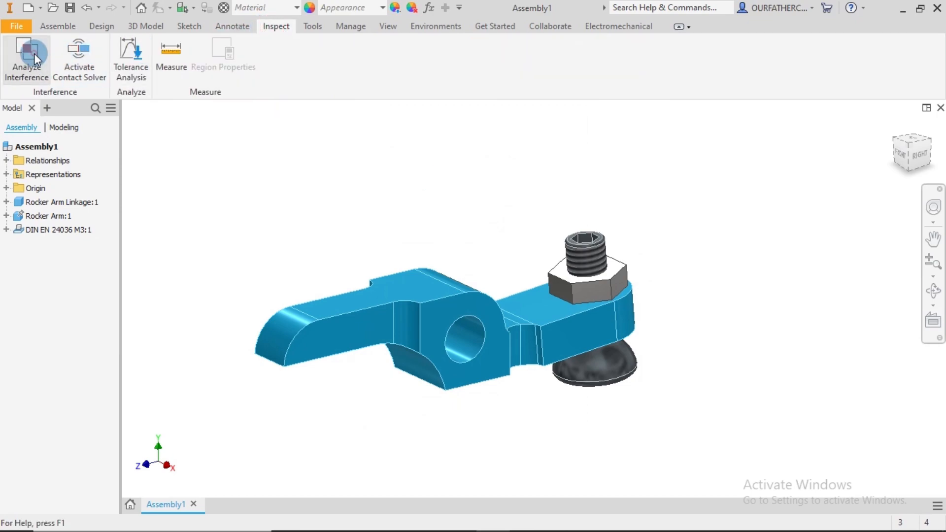
left_click(26, 58)
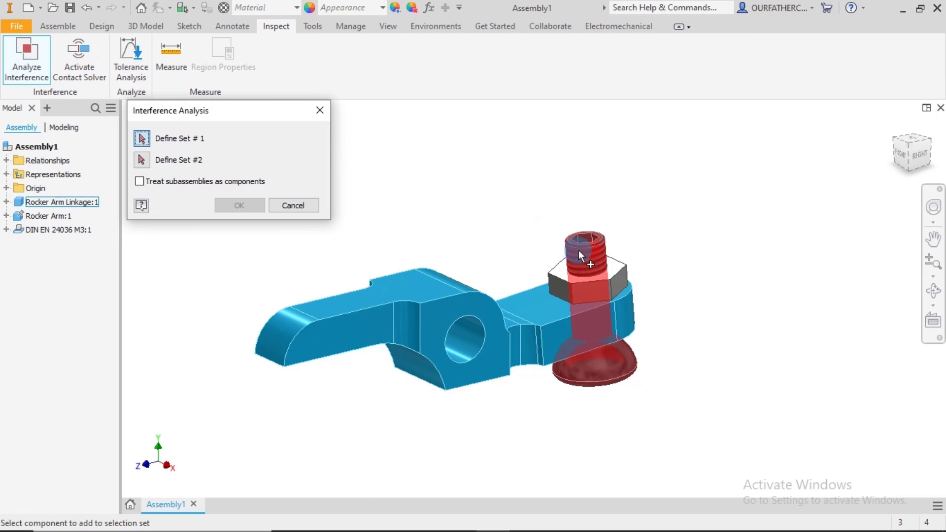
left_click(141, 160)
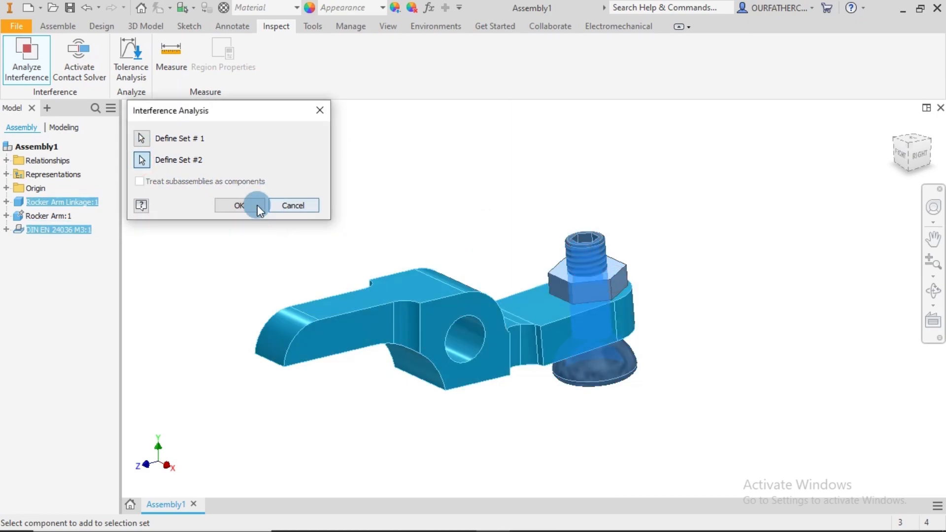
left_click(237, 205)
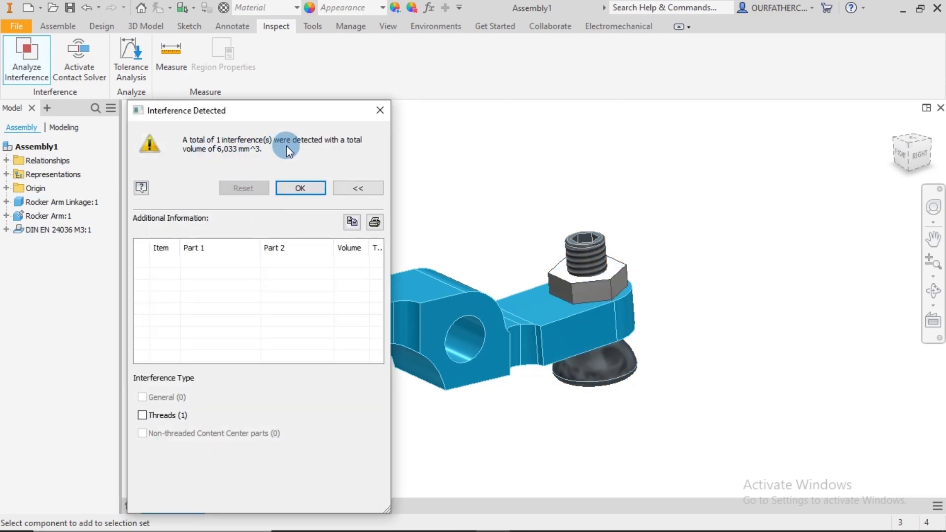
mouse_move(191, 158)
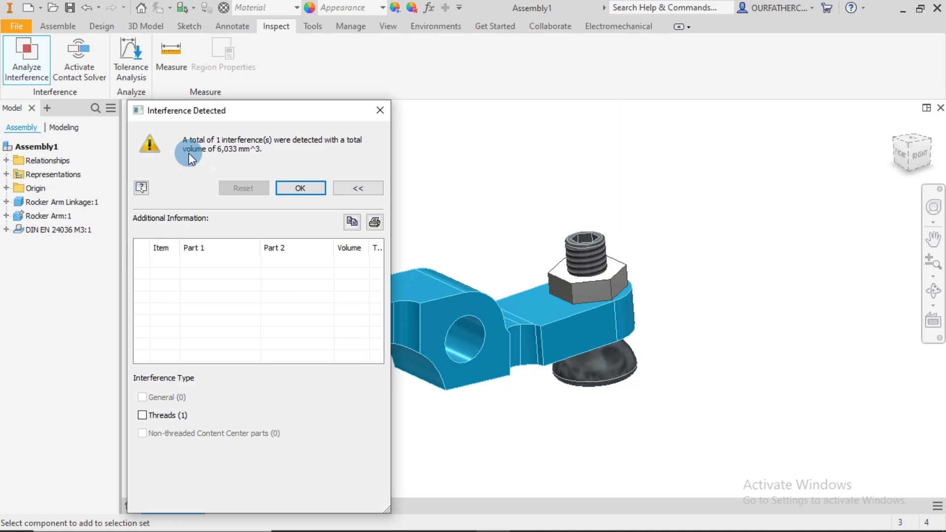
mouse_move(211, 435)
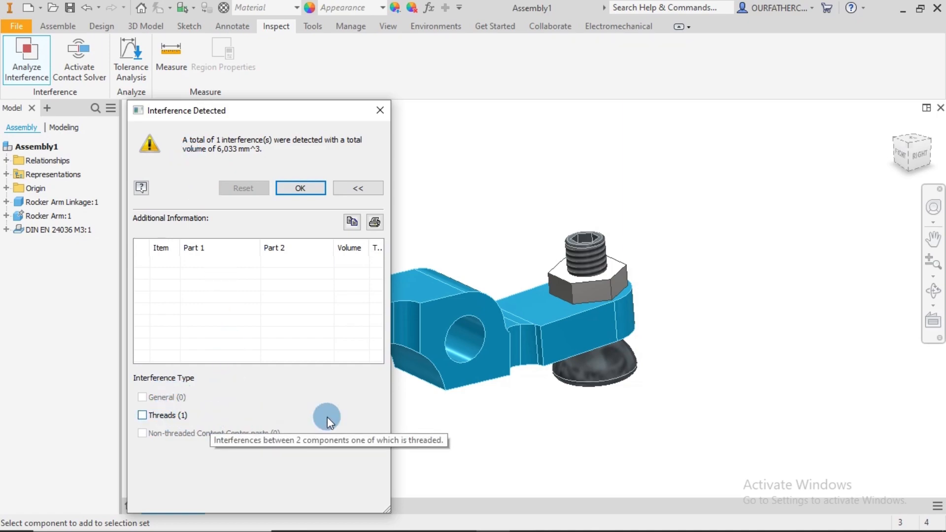
mouse_move(649, 391)
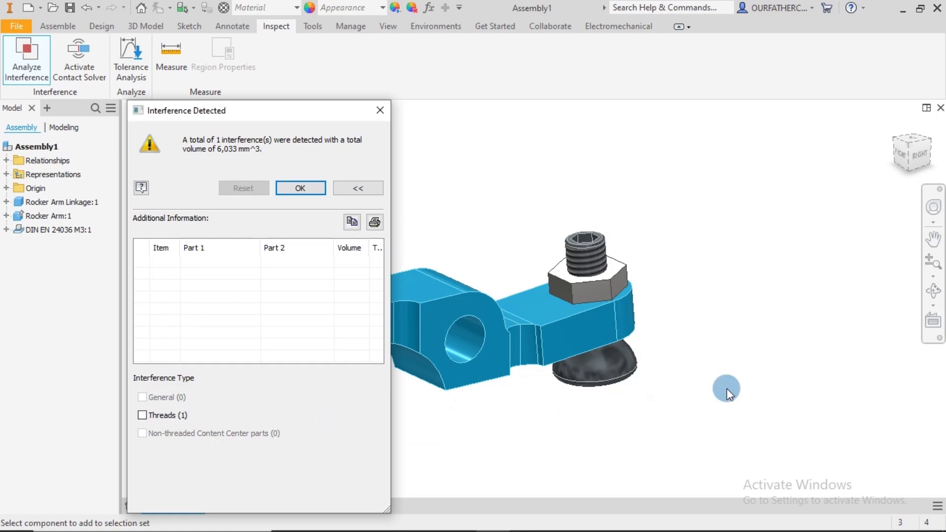
Inspect the interfering screw threads up close, then dismiss the interference report
left_click_drag(727, 389, 600, 243)
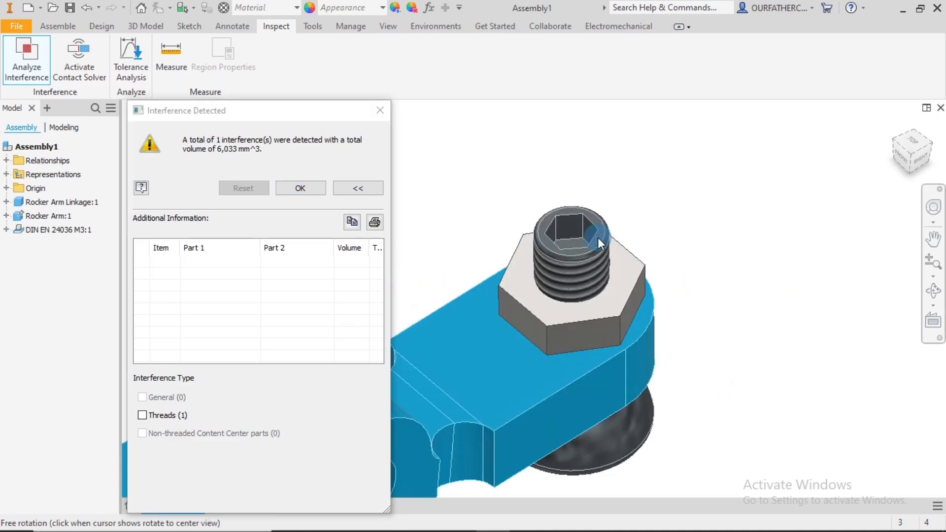
left_click_drag(601, 243, 558, 308)
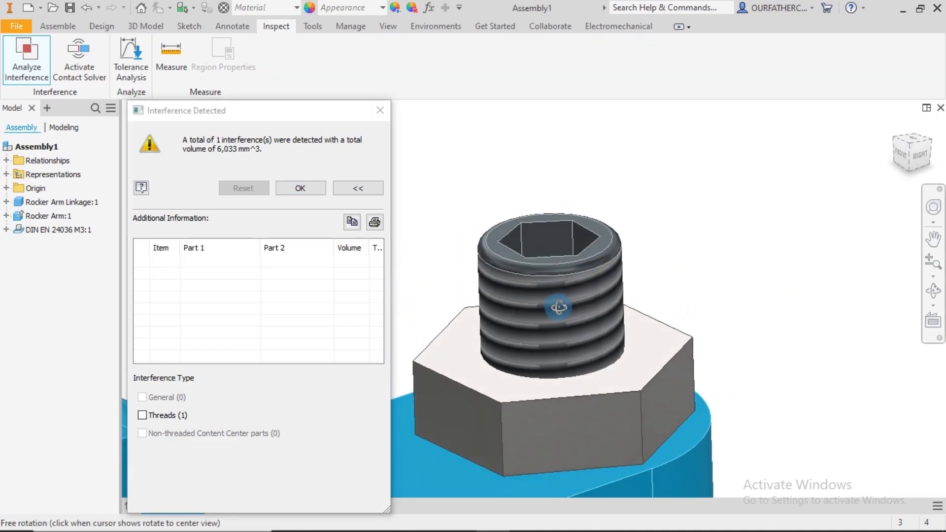
left_click_drag(560, 305, 573, 373)
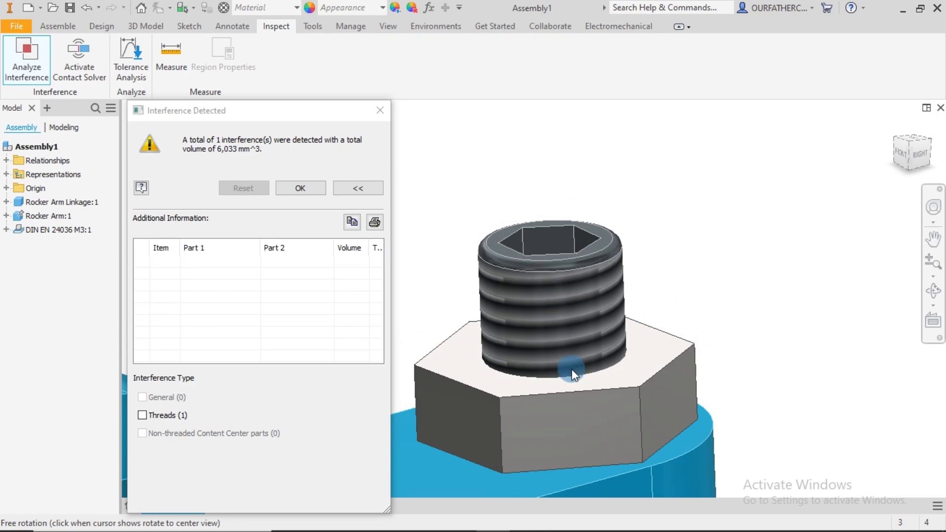
mouse_move(570, 310)
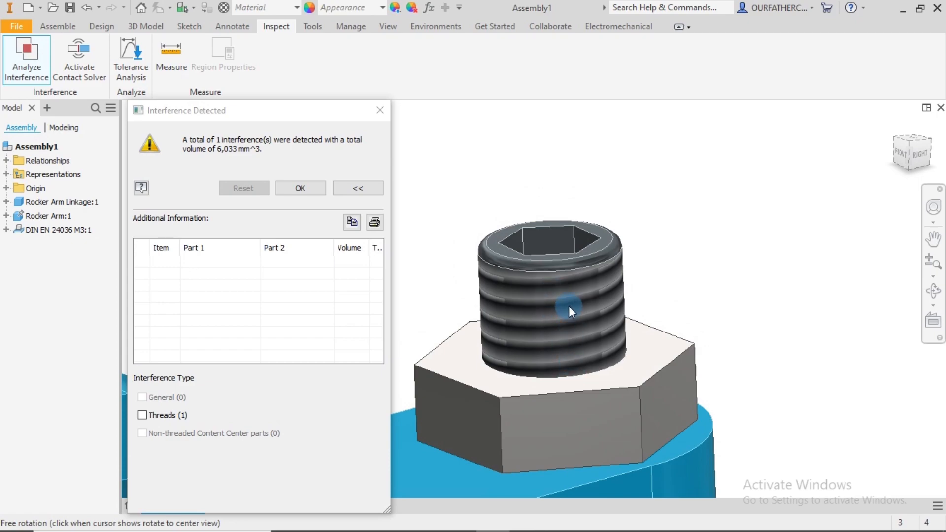
mouse_move(589, 356)
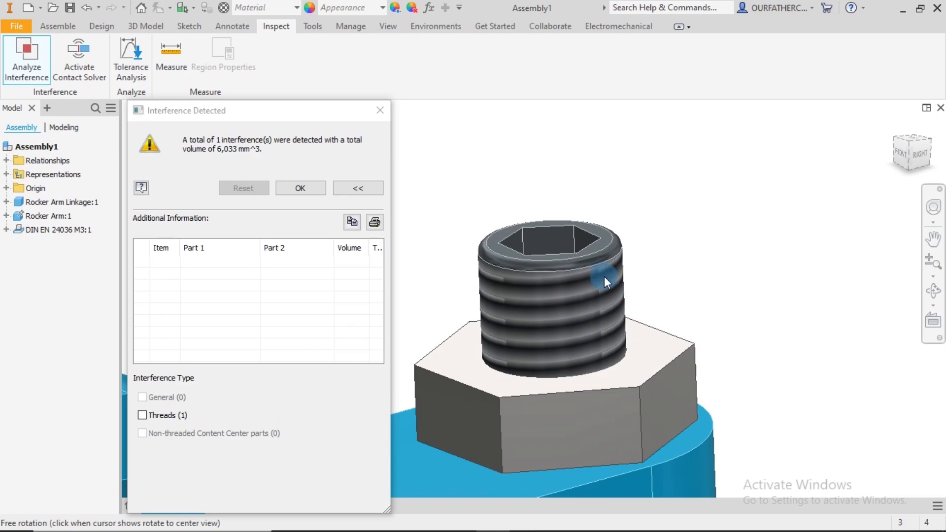
mouse_move(578, 353)
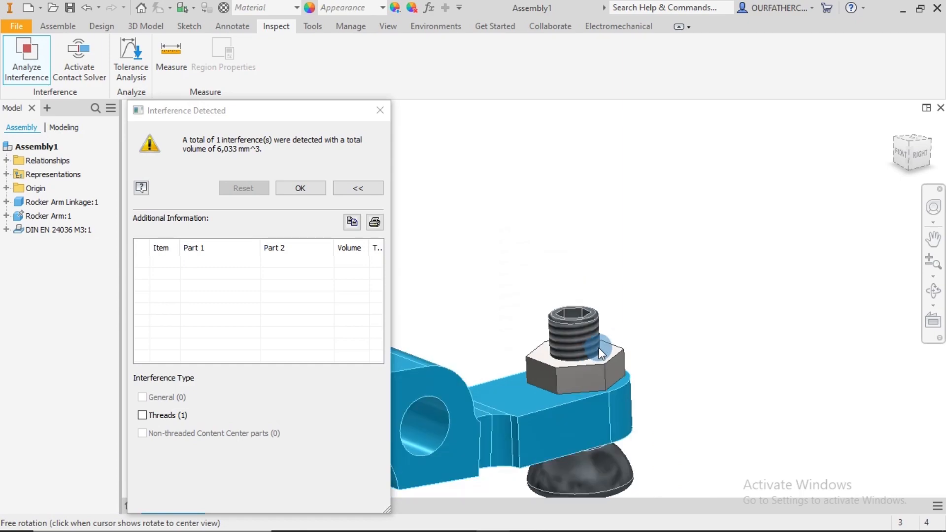
left_click_drag(604, 353, 709, 281)
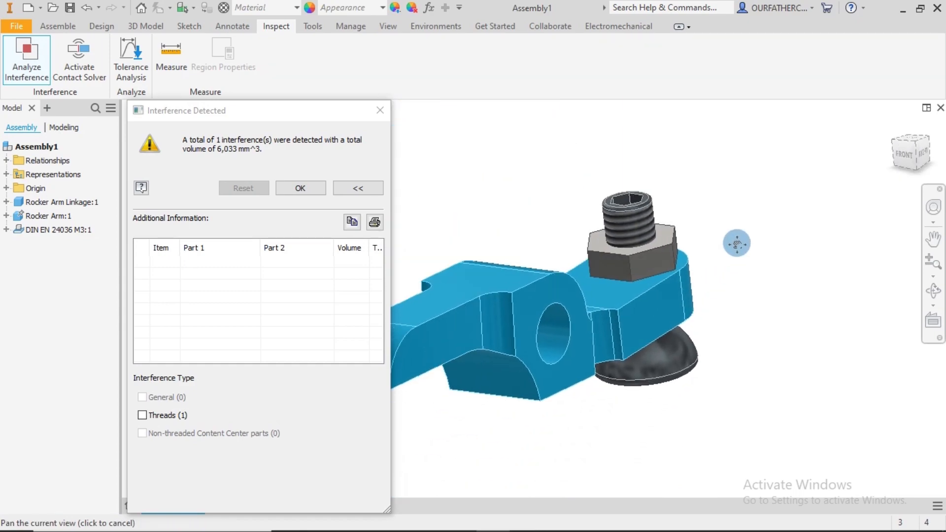
left_click(299, 187)
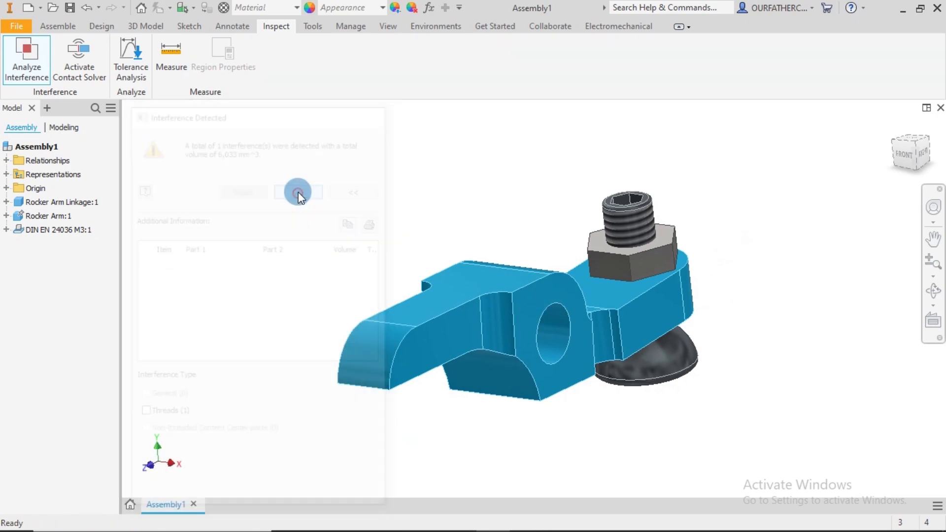
Clear the interference highlighting and bring up the Save As dialog for the assembly
left_click(297, 192)
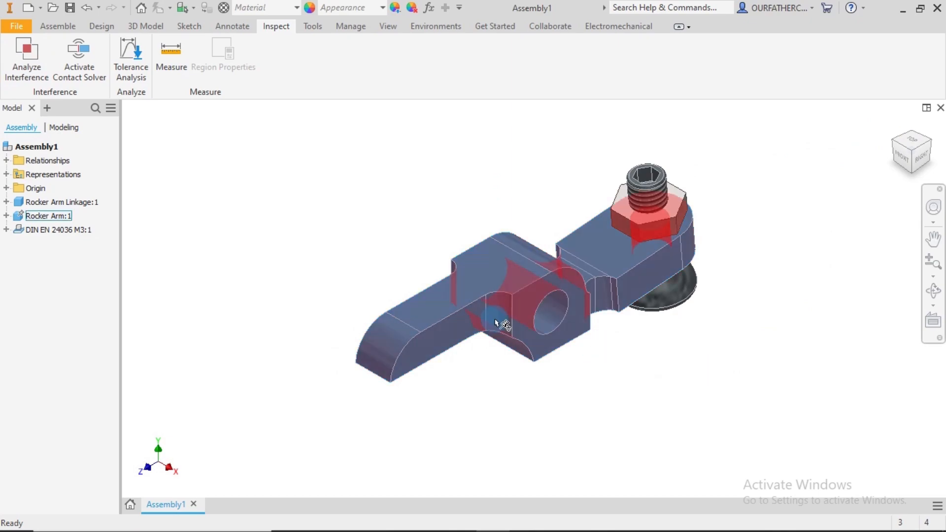
left_click(309, 220)
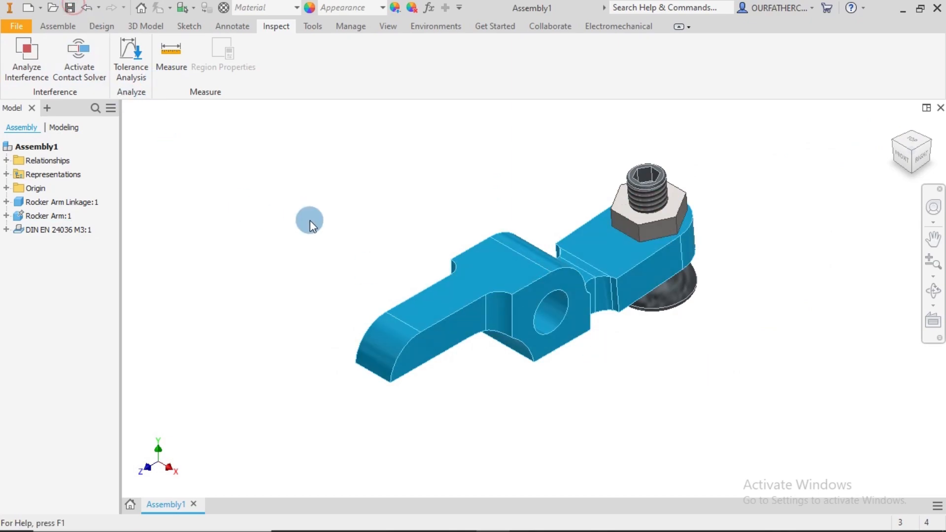
left_click(68, 7)
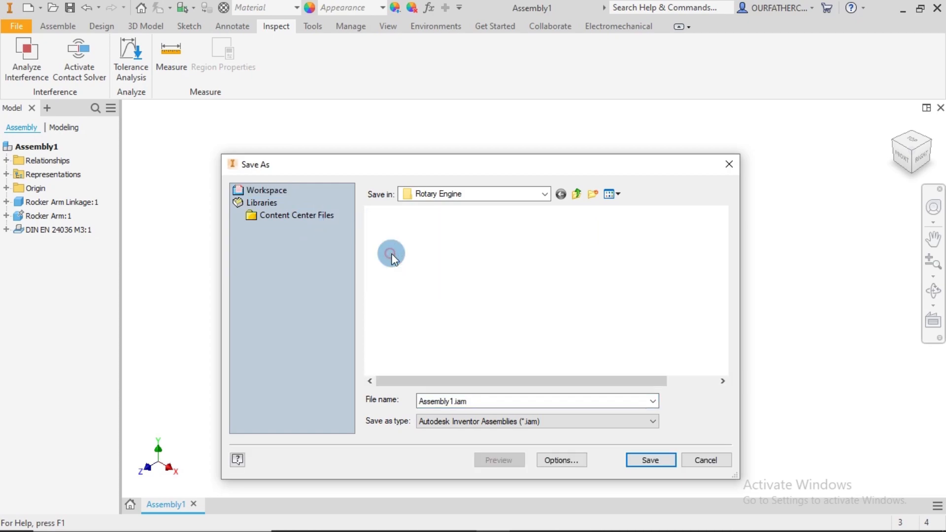
Save the assembly as Rocker Arm Sub-Assembly.iam in the Assembly Files folder
left_click(575, 194)
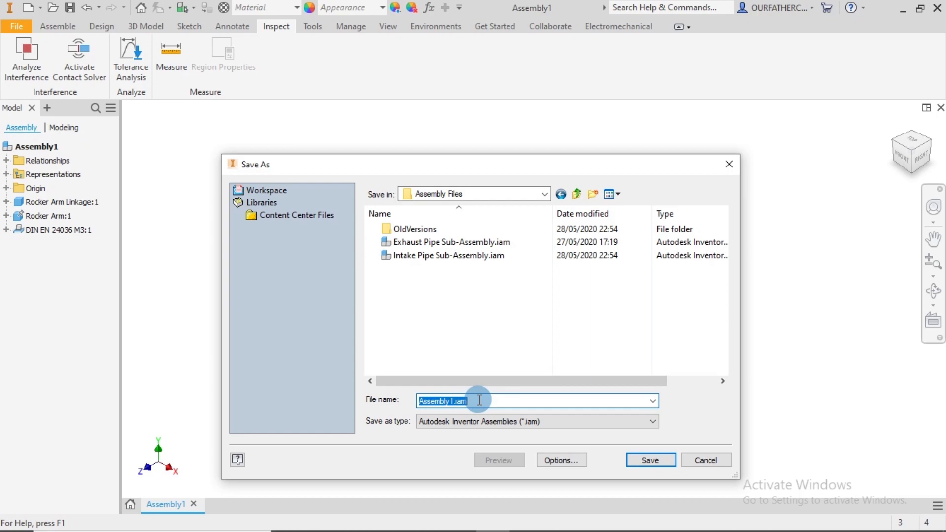
type("Rocker Arm")
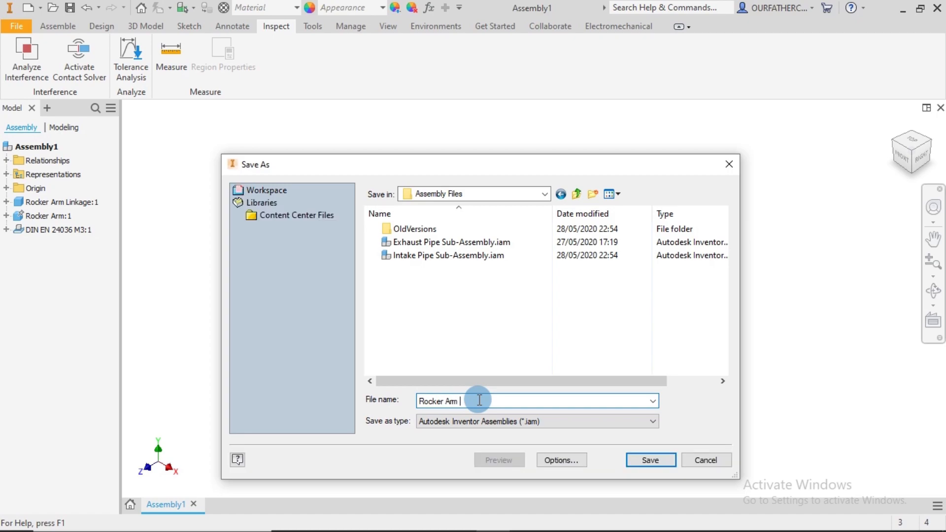
type("Subass")
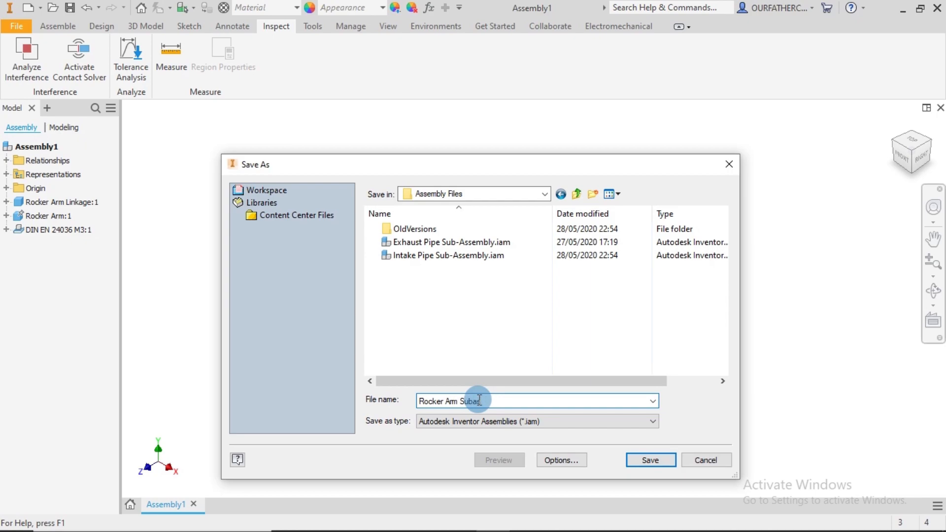
type("sembly")
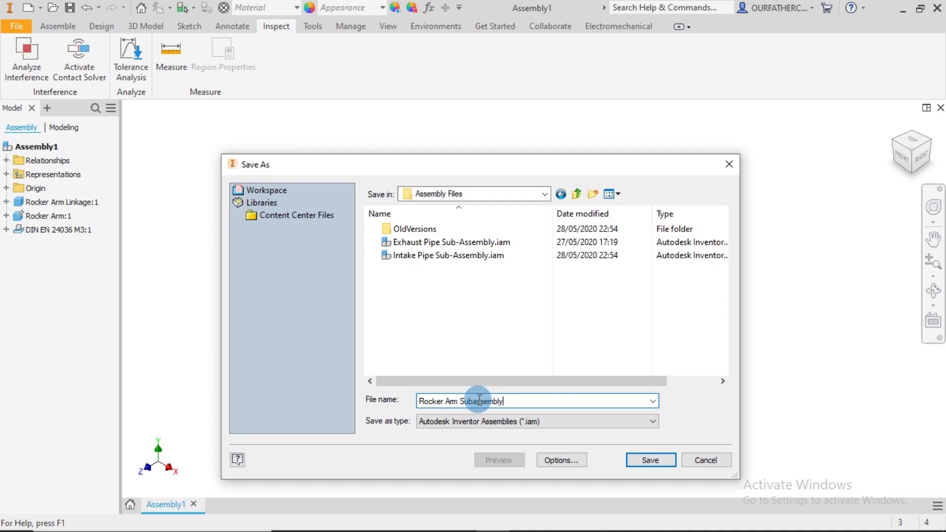
mouse_move(474, 412)
type("-A")
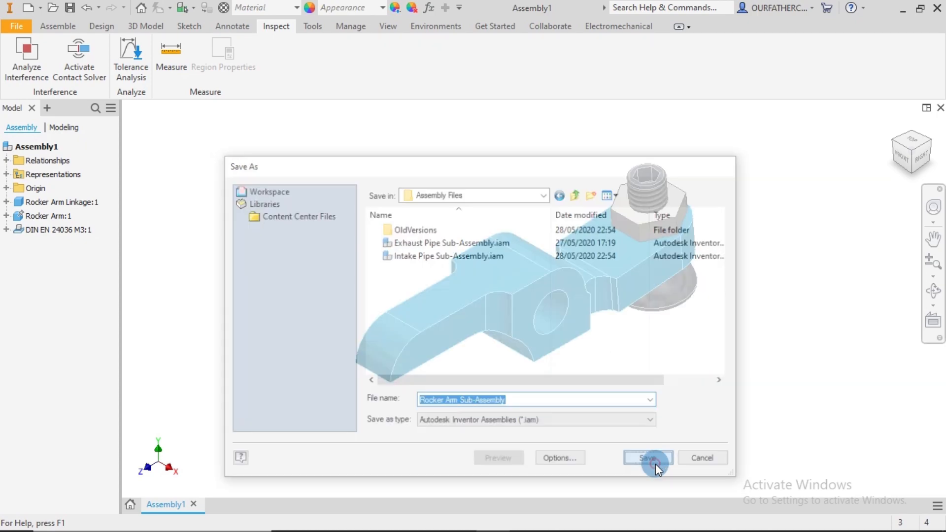
left_click(647, 458)
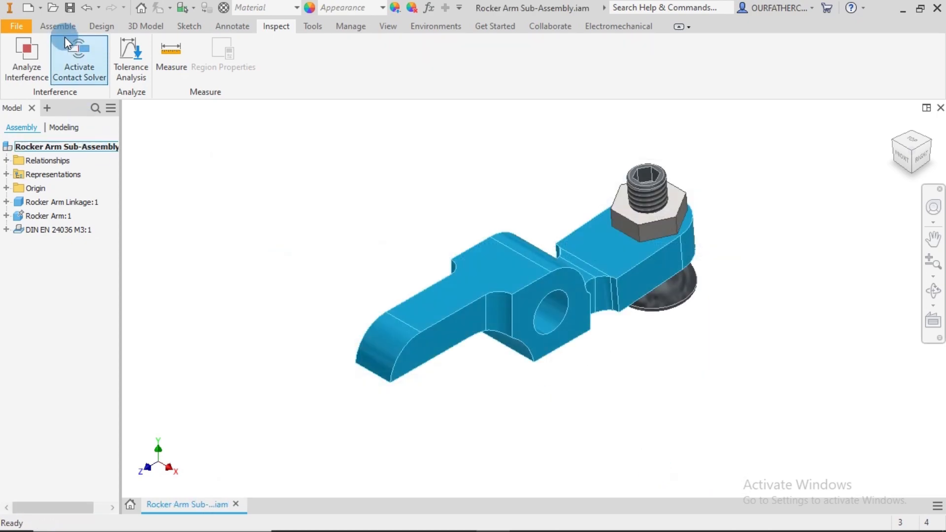
Return to the Assemble tools and move the sub-assembly back to its three-quarter view
left_click(57, 25)
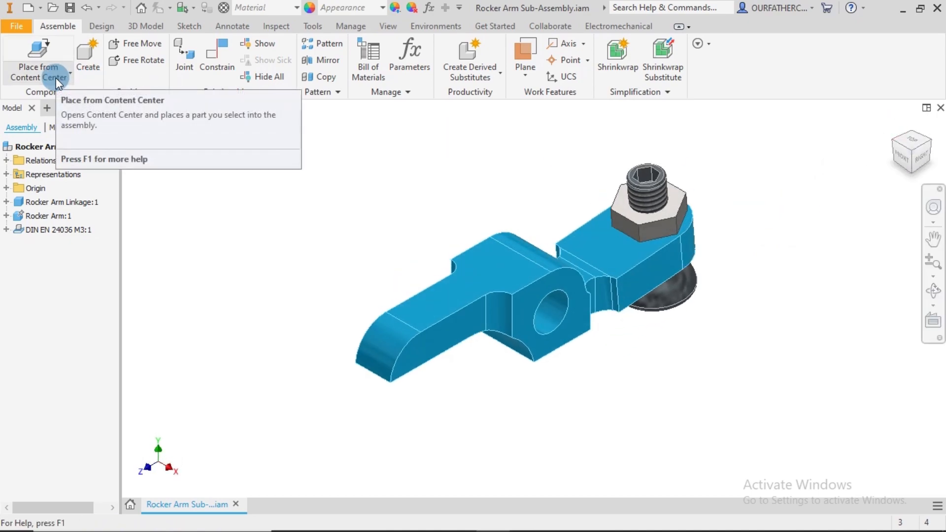
mouse_move(377, 178)
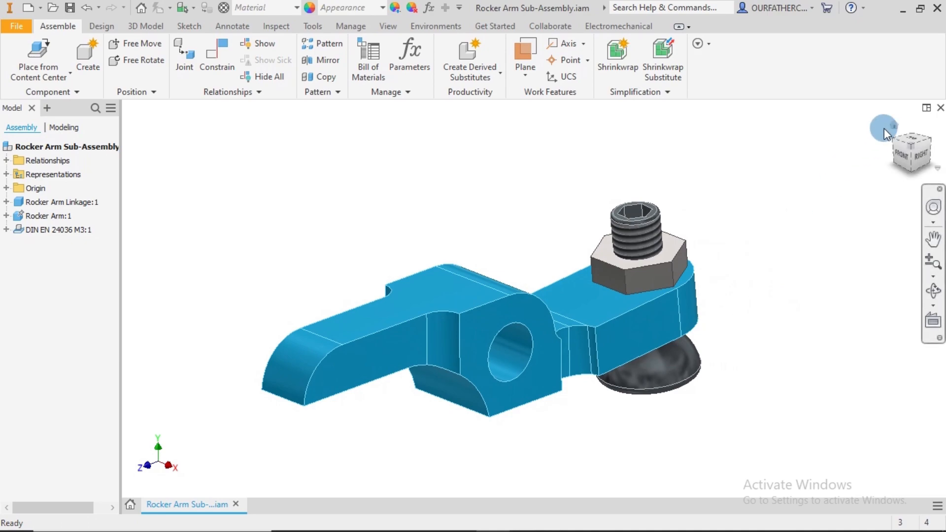
left_click_drag(887, 133, 793, 244)
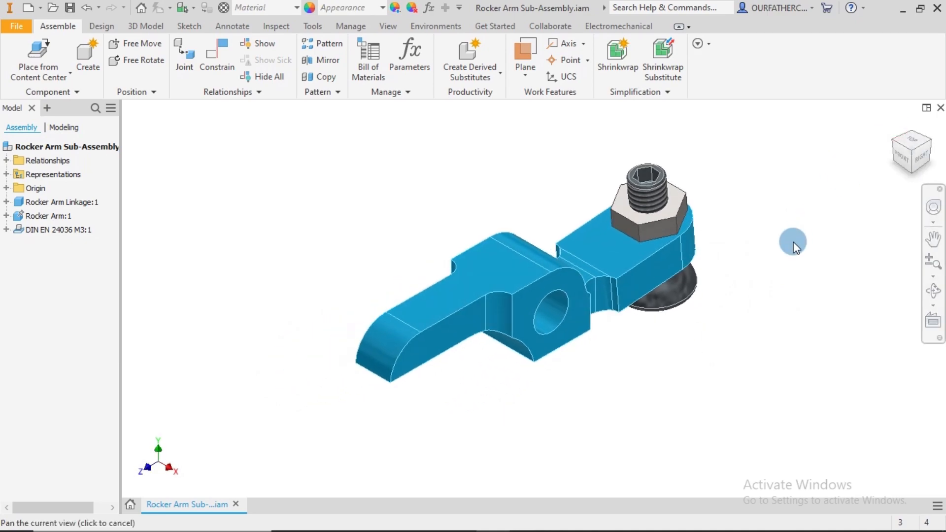